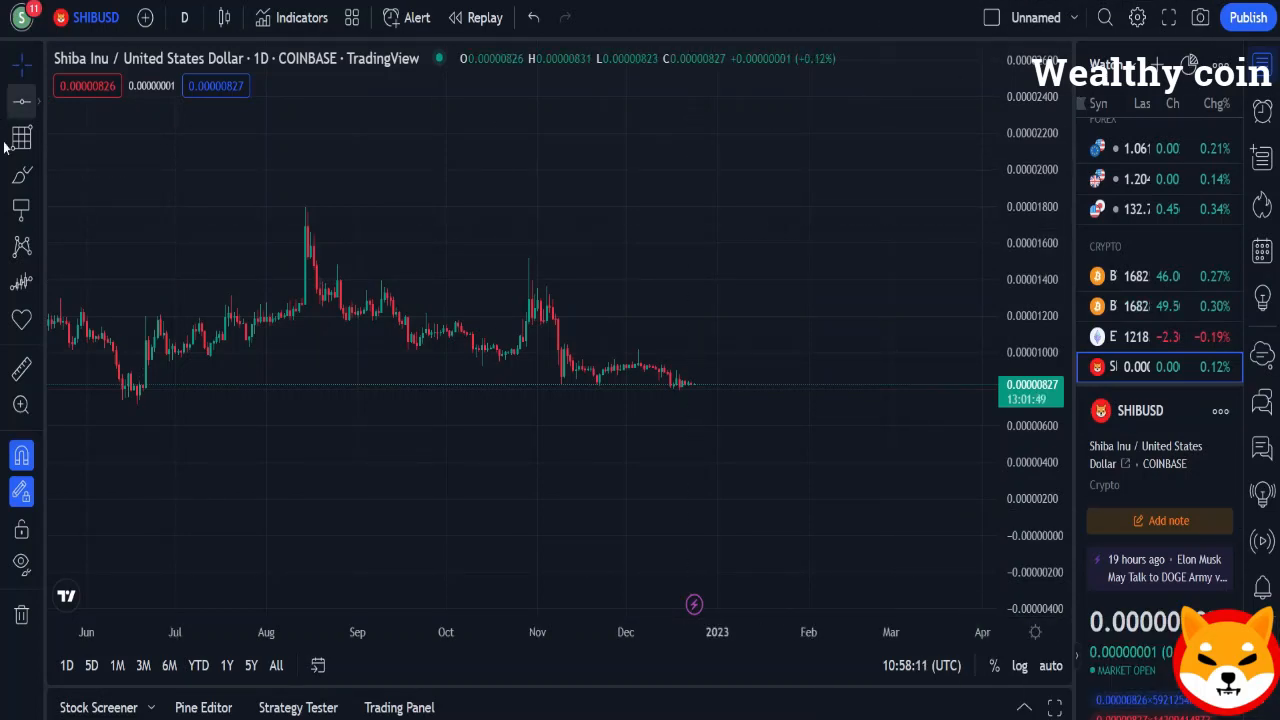
Draw the triangle's first side from the August high using the line tools
{"action": "left_click", "coordinate": [20, 174]}
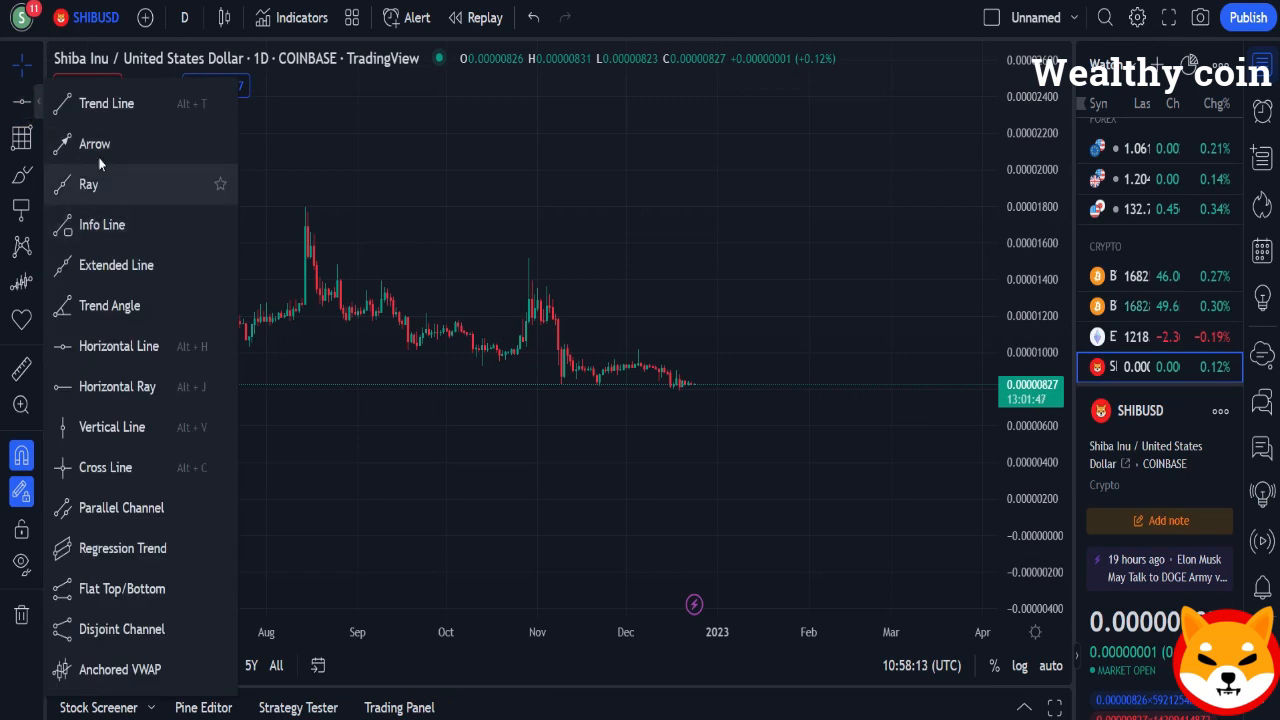
{"action": "left_click_drag", "start_coordinate": [304, 224], "coordinate": [636, 364]}
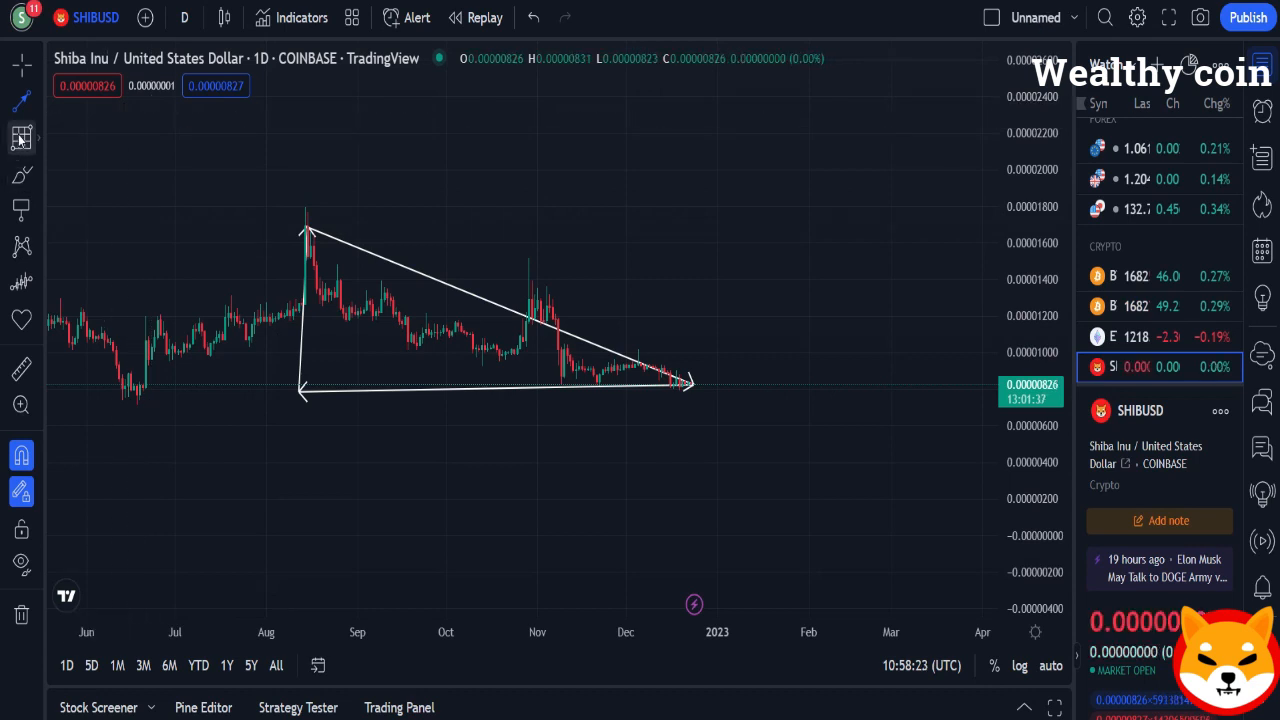
Draw a rectangle around the triangle and highlight its bottom-left corner in orange
{"action": "left_click", "coordinate": [18, 176]}
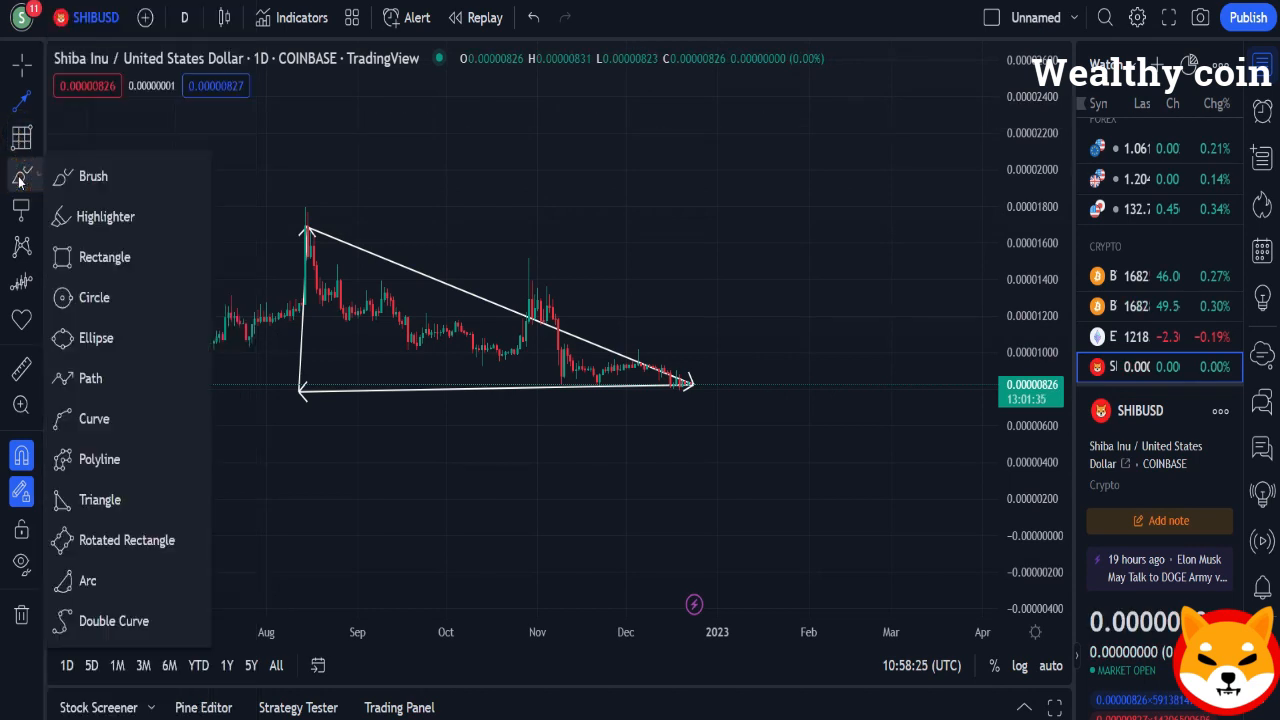
{"action": "mouse_move", "coordinate": [100, 548]}
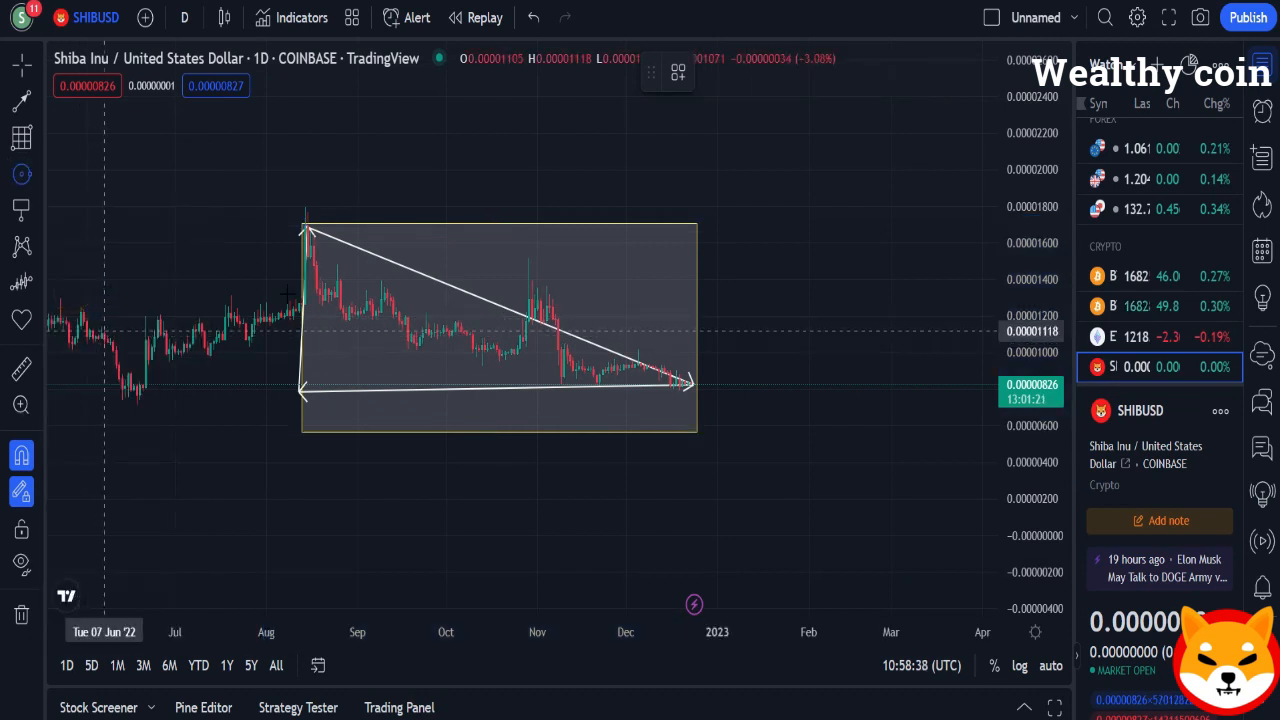
{"action": "left_click", "coordinate": [308, 238]}
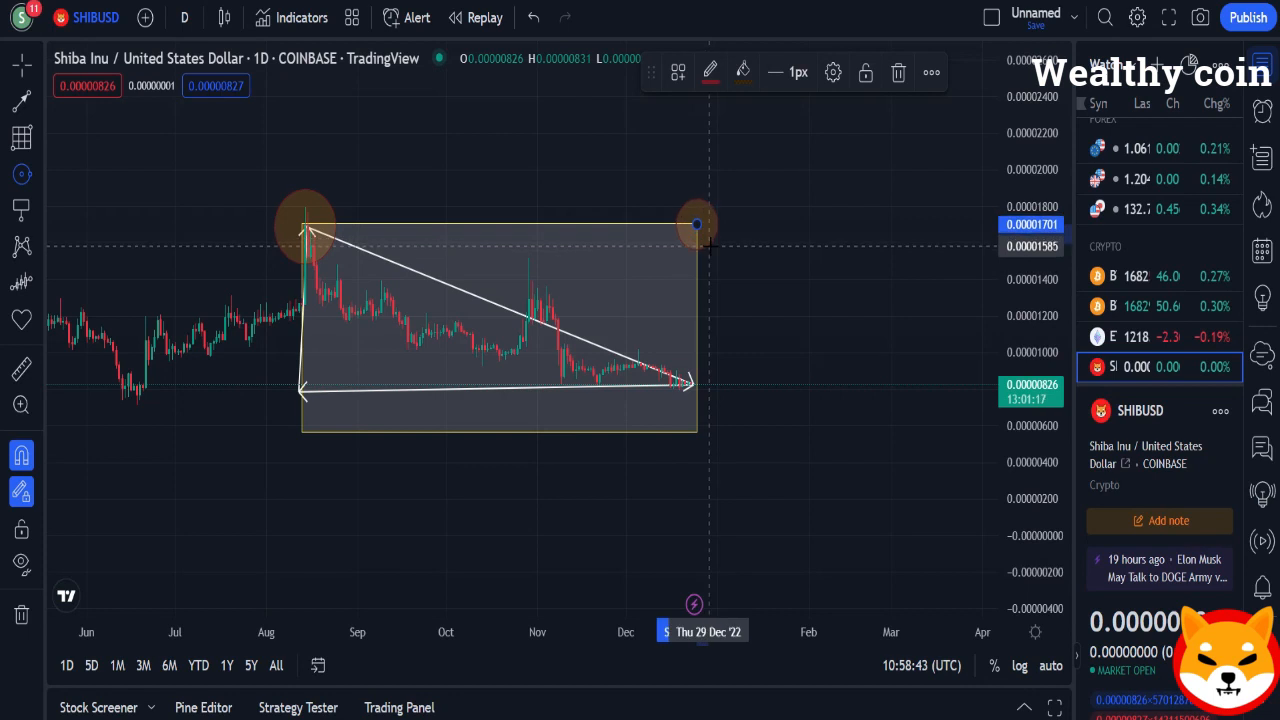
{"action": "left_click_drag", "start_coordinate": [304, 390], "coordinate": [304, 436]}
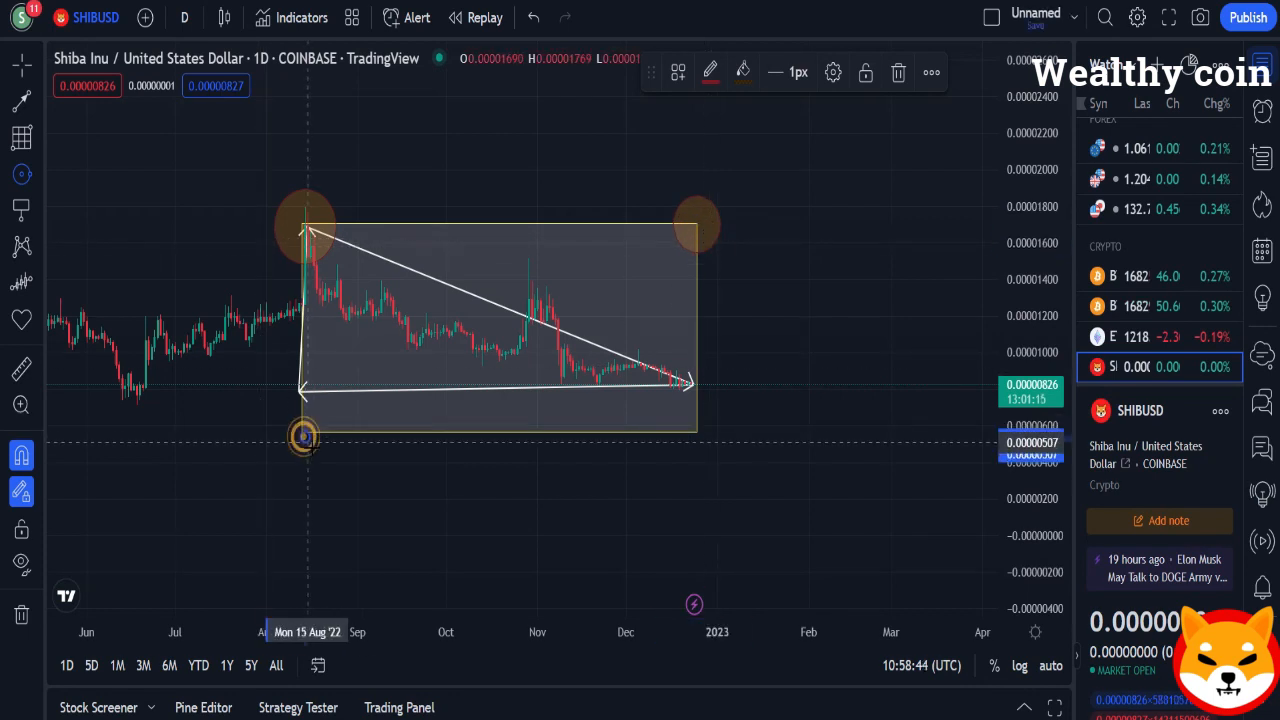
Highlight the bottom-right corner and place an up arrow near the October lows
{"action": "left_click_drag", "start_coordinate": [304, 436], "coordinate": [696, 436]}
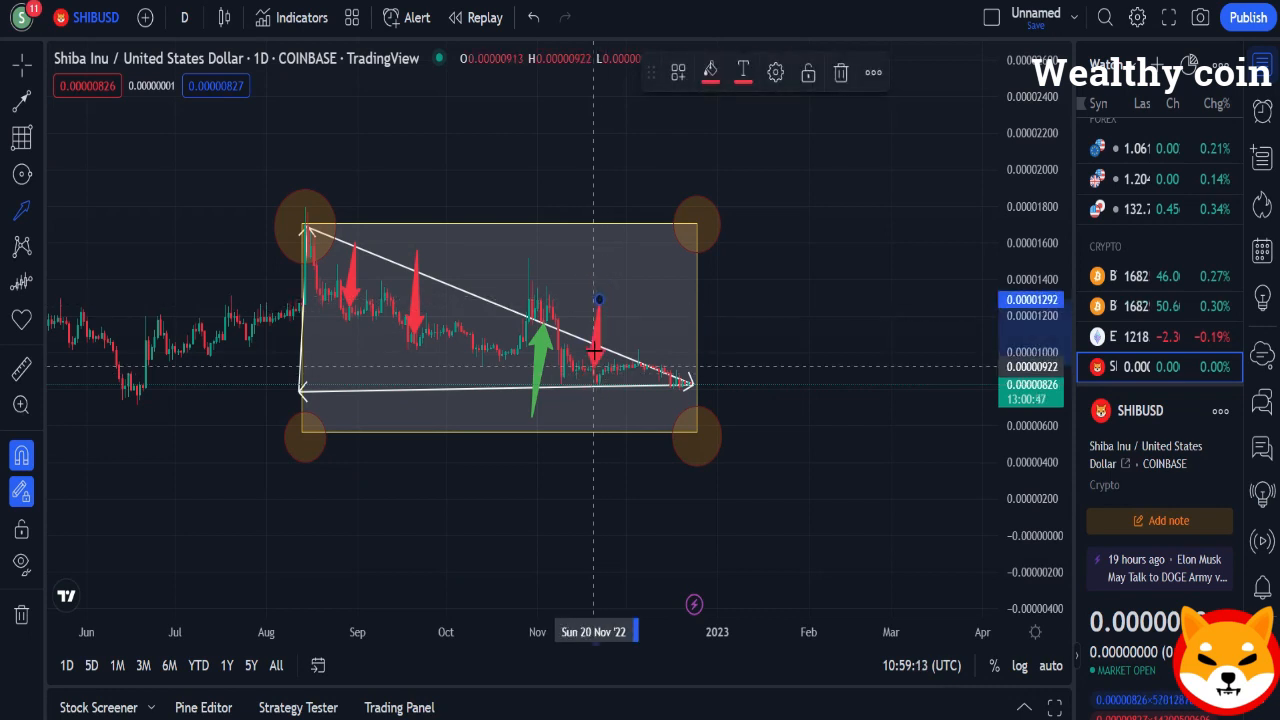
{"action": "mouse_move", "coordinate": [476, 312]}
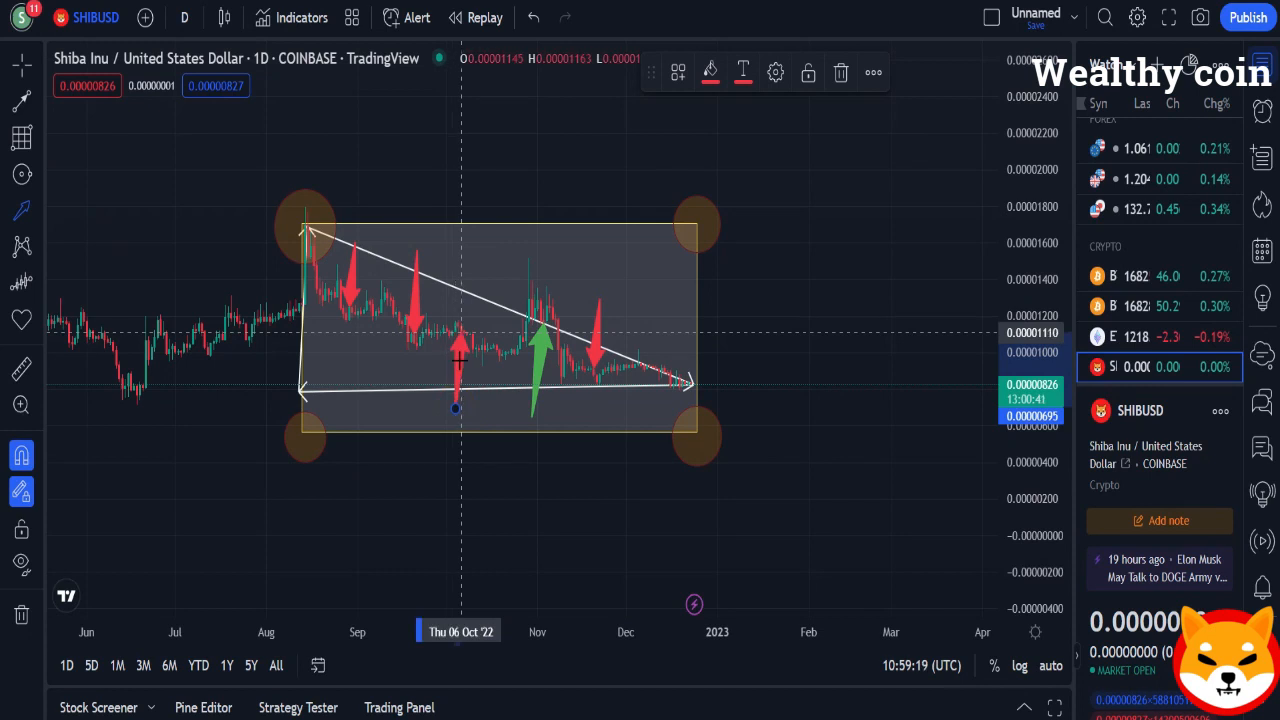
{"action": "left_click", "coordinate": [712, 72]}
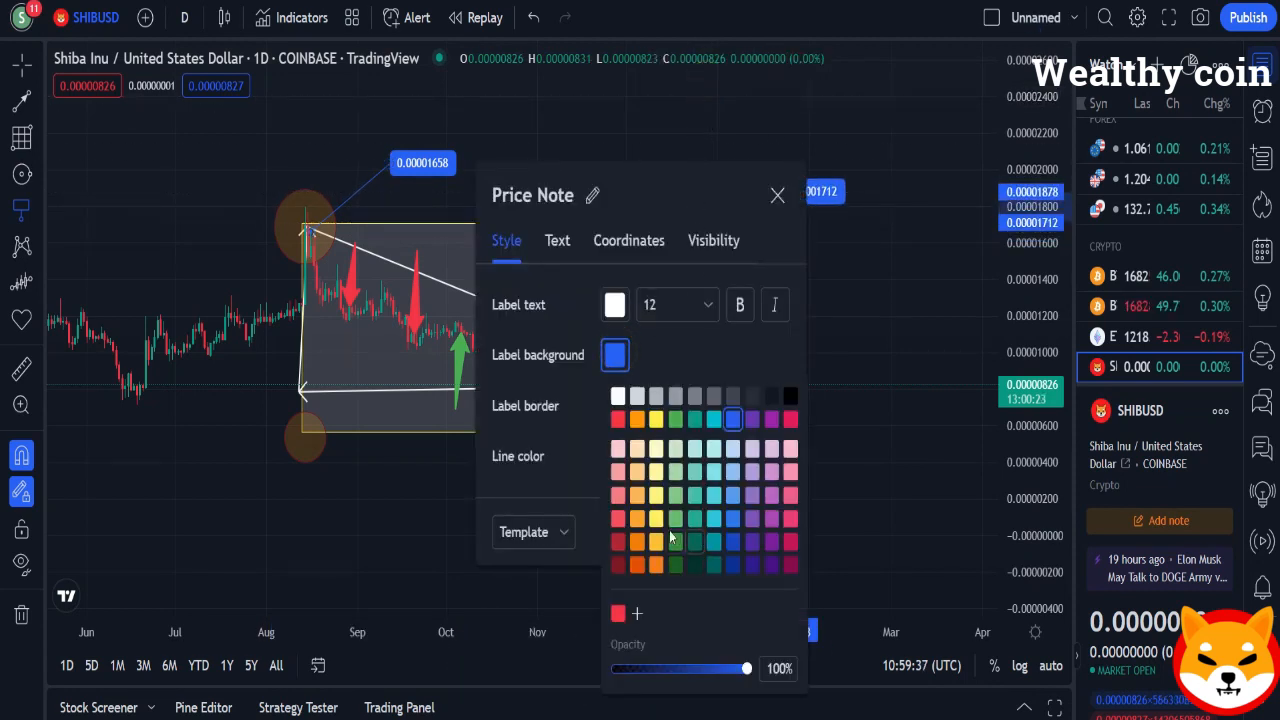
Add a green-background price note at the box's bottom-right corner
{"action": "left_click", "coordinate": [776, 196]}
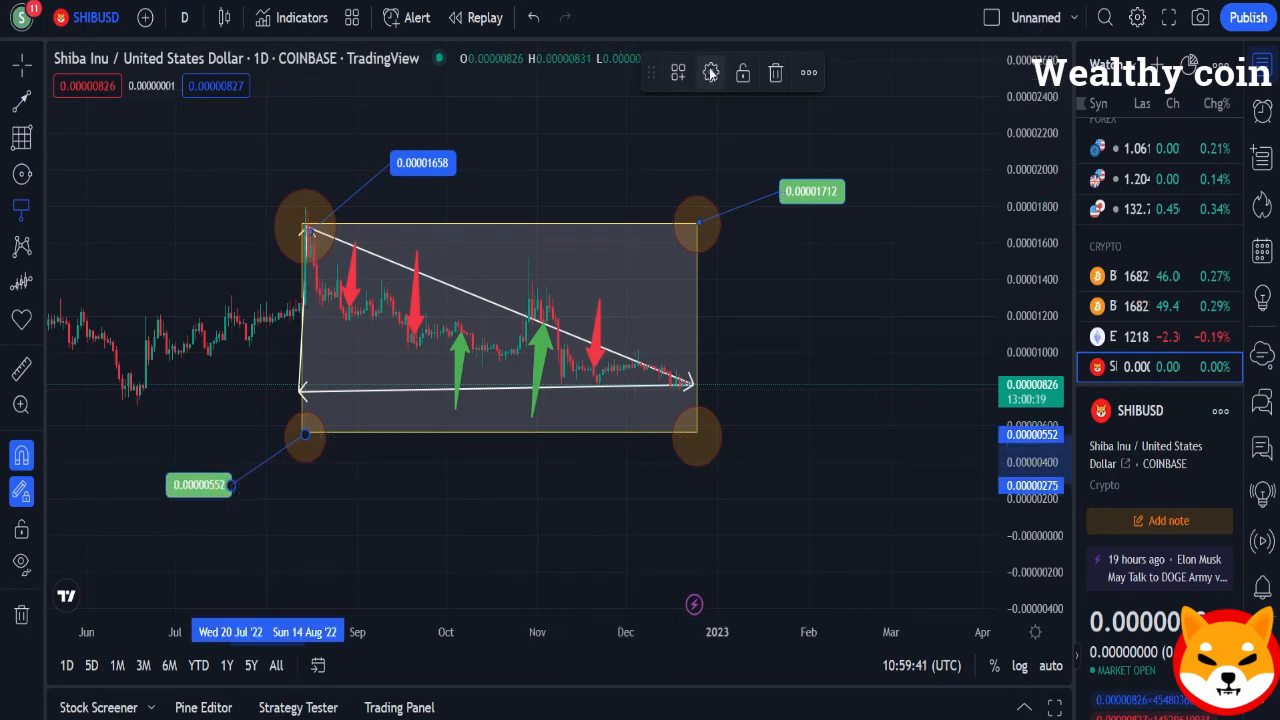
{"action": "left_click", "coordinate": [710, 72]}
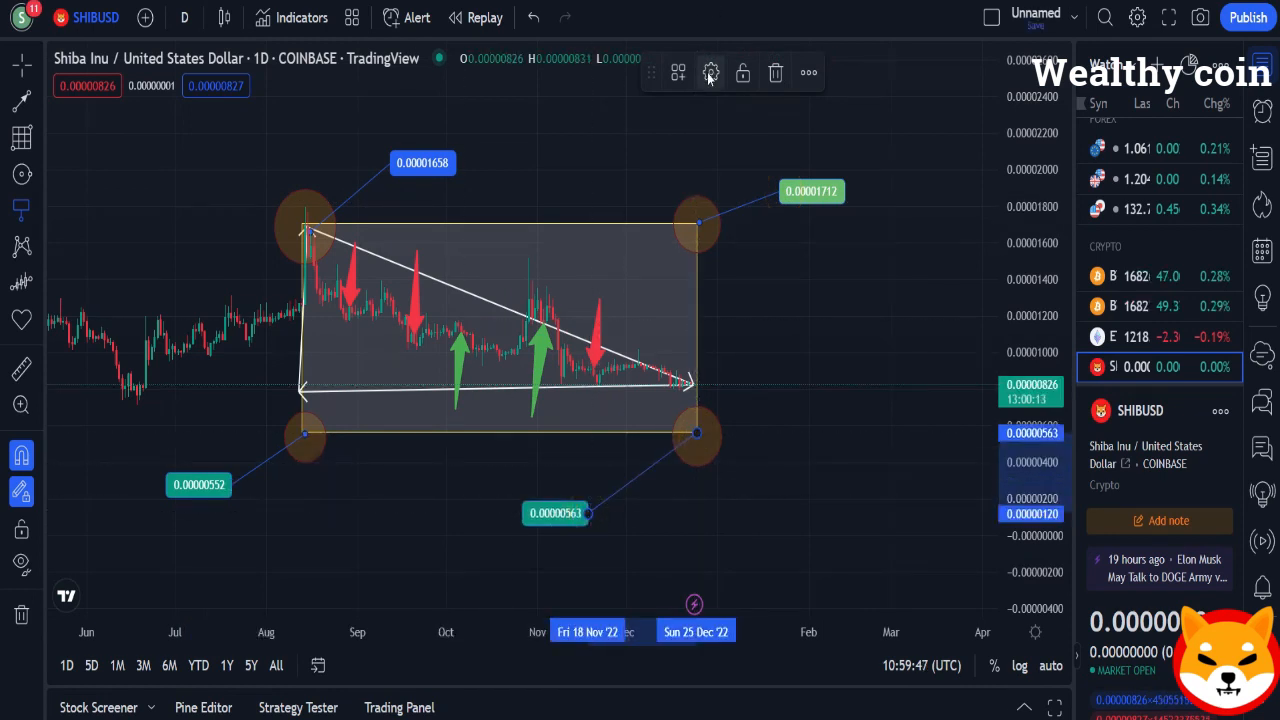
{"action": "left_click", "coordinate": [710, 74]}
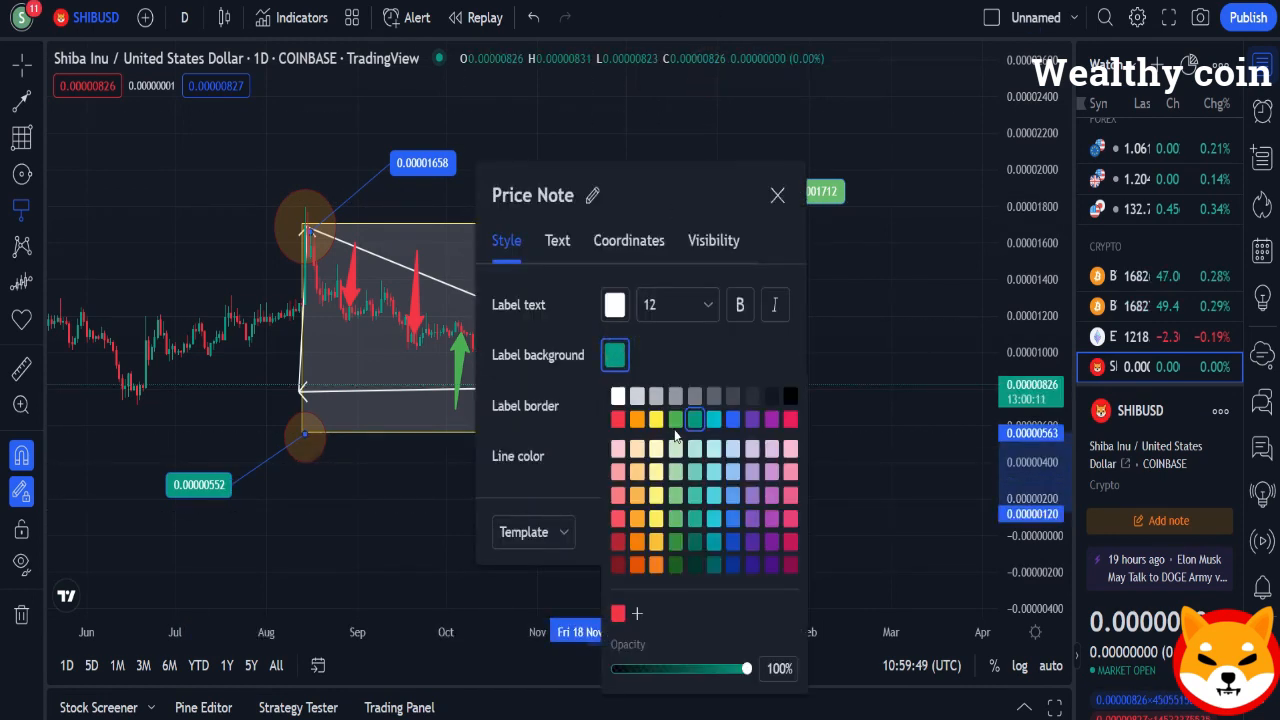
{"action": "left_click", "coordinate": [776, 196]}
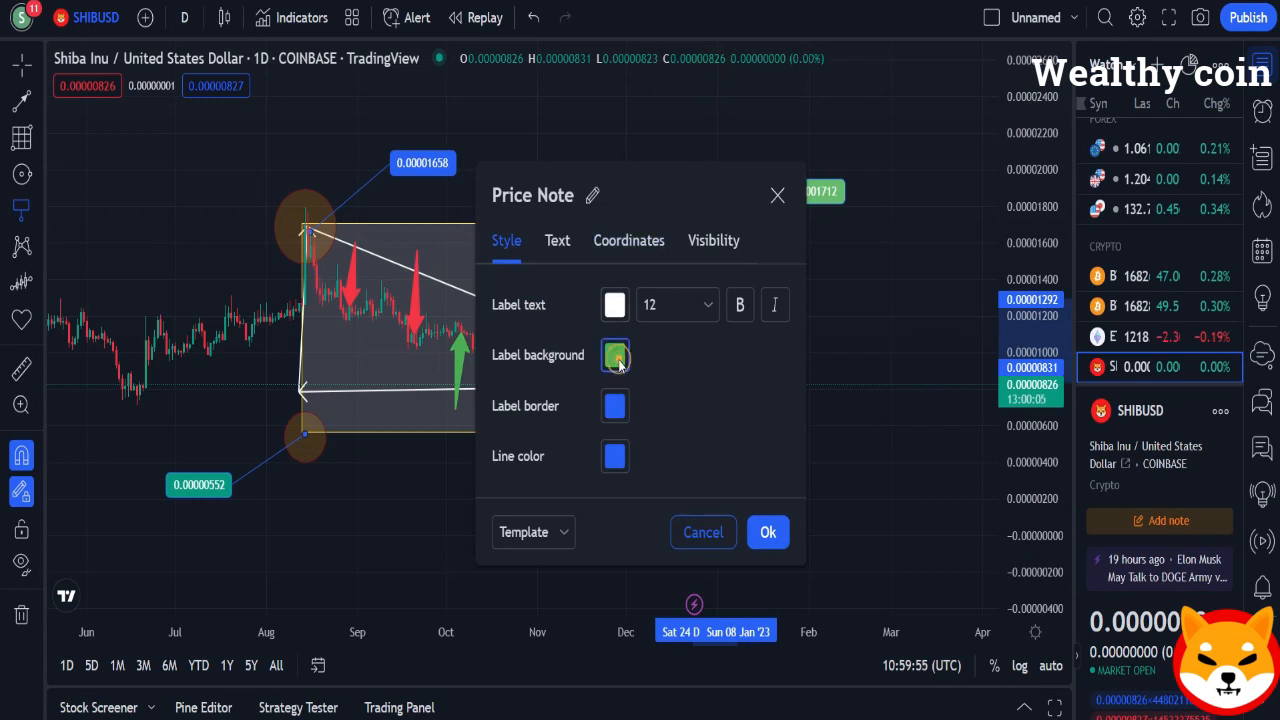
{"action": "left_click", "coordinate": [768, 532]}
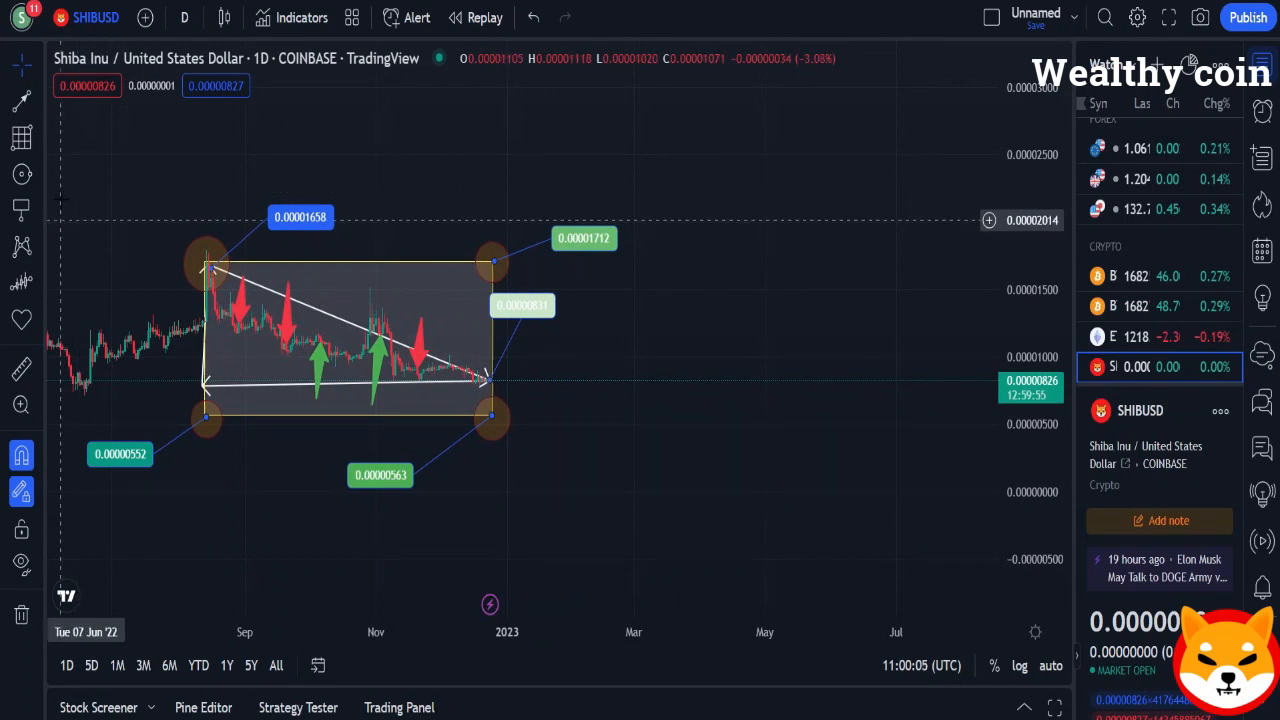
Sketch freehand circles and numbered arrows 1, 2, 3 with the Brush
{"action": "left_click", "coordinate": [20, 174]}
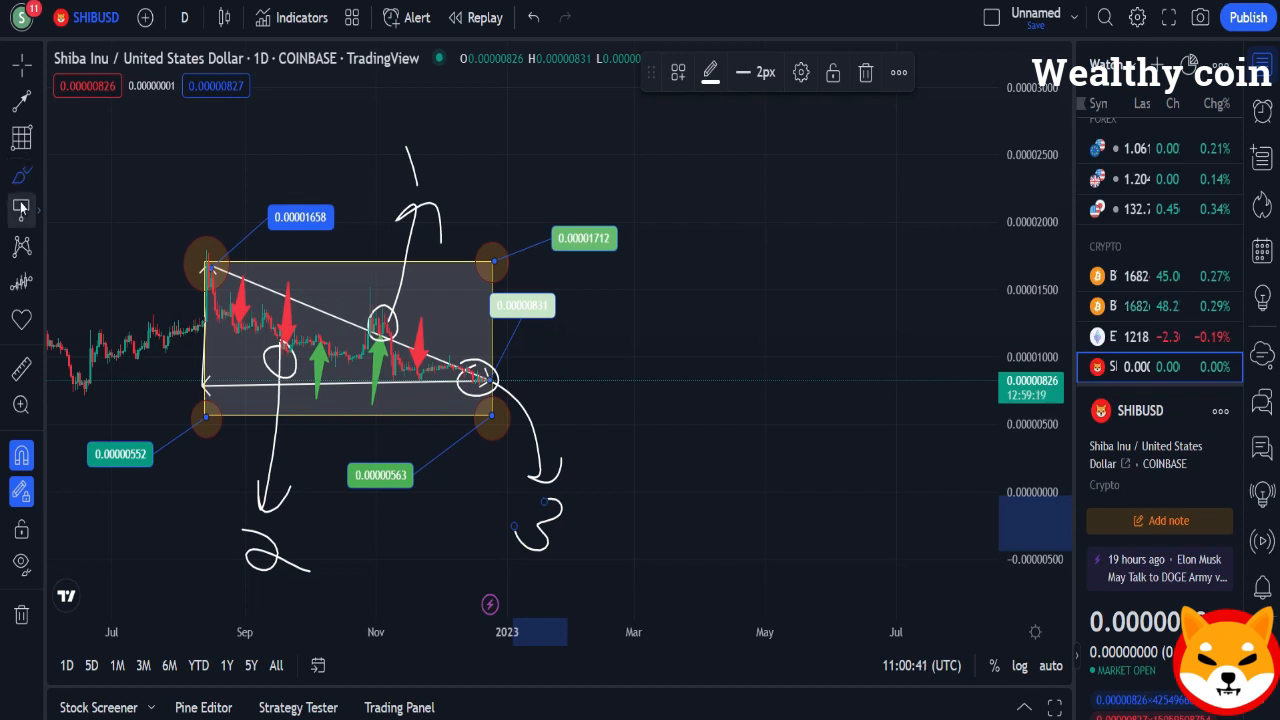
Click out a white zigzag path into 2023, then start the parallel red one
{"action": "left_click", "coordinate": [20, 176]}
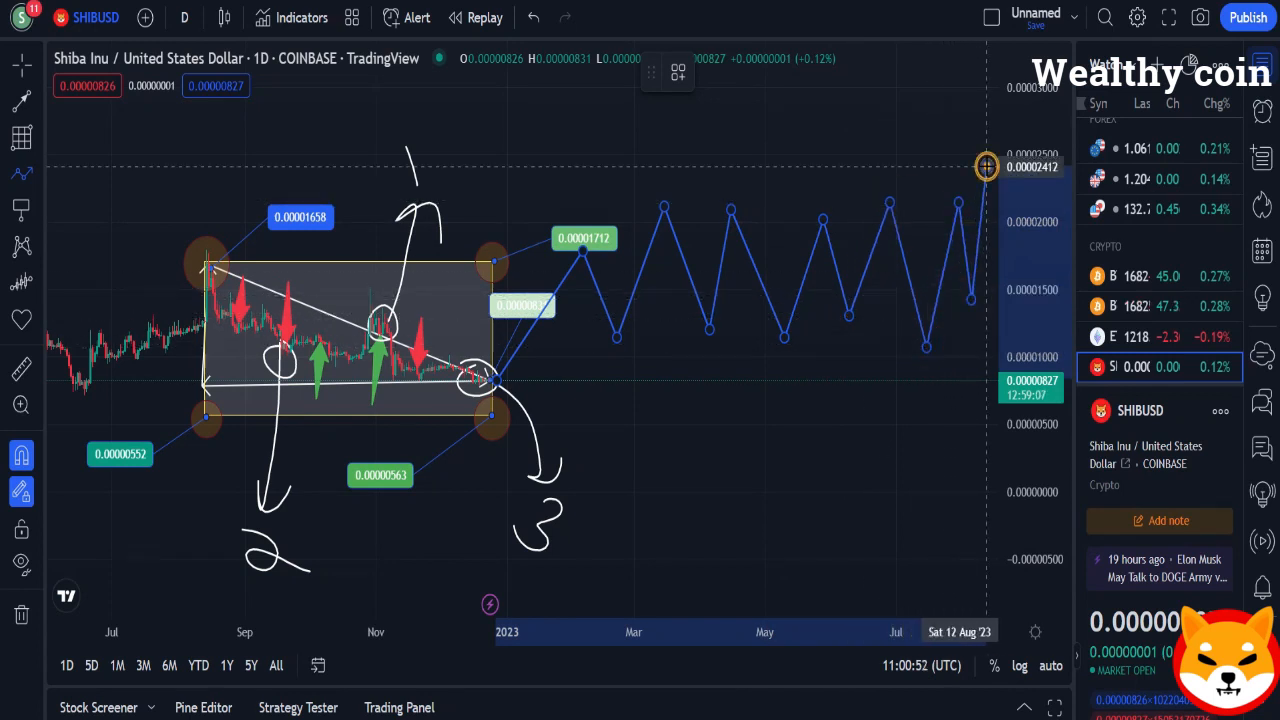
{"action": "left_click", "coordinate": [708, 72]}
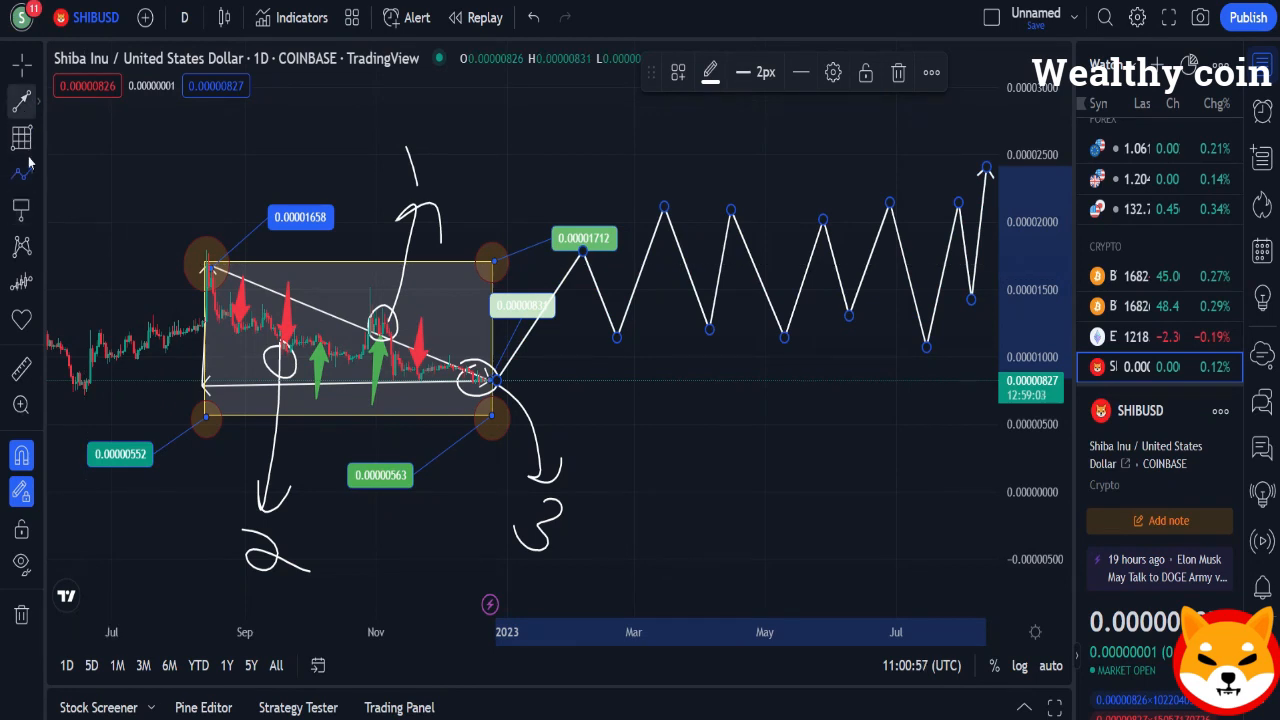
{"action": "left_click", "coordinate": [20, 168]}
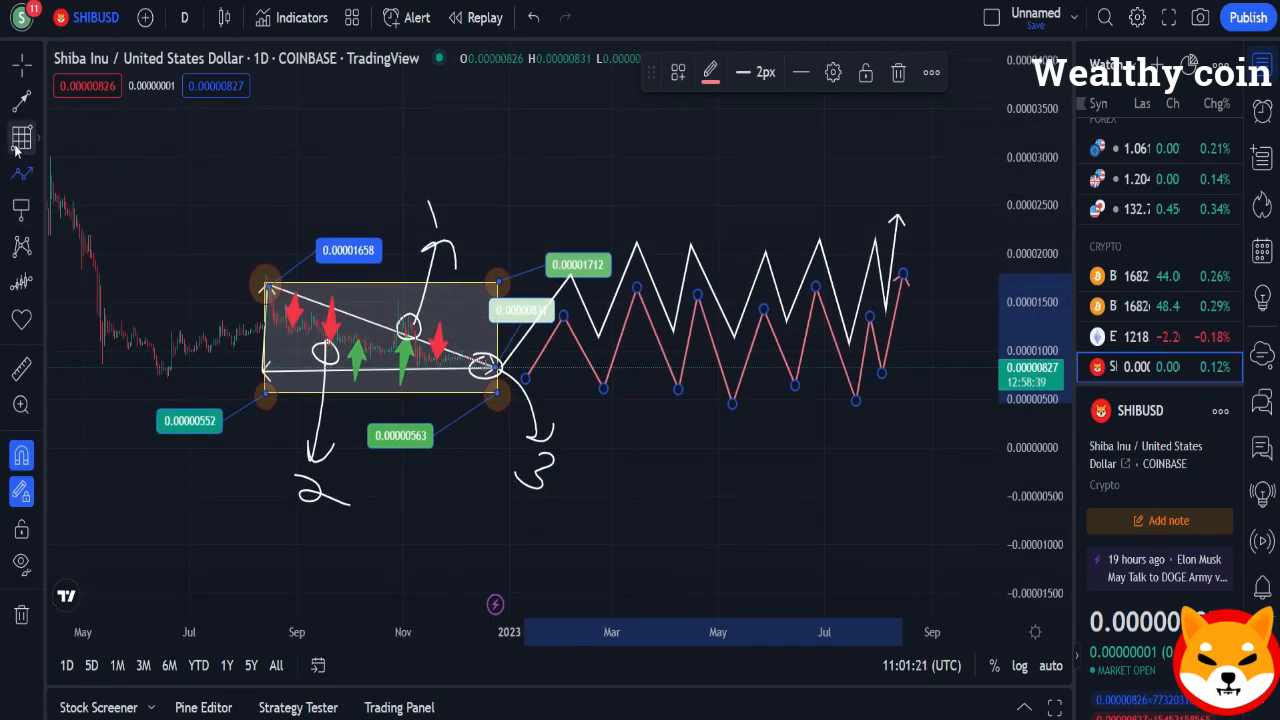
Mark a zigzag peak with an orange highlighter dot
{"action": "left_click", "coordinate": [20, 180]}
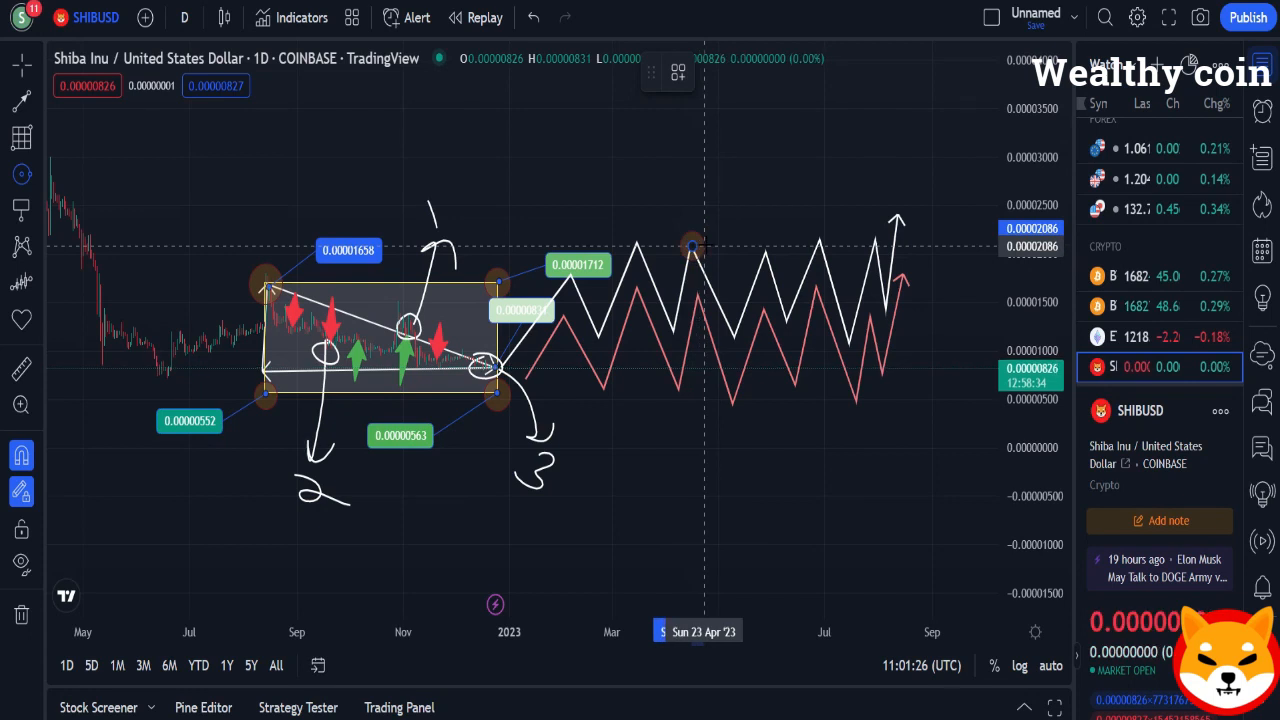
{"action": "left_click", "coordinate": [714, 72]}
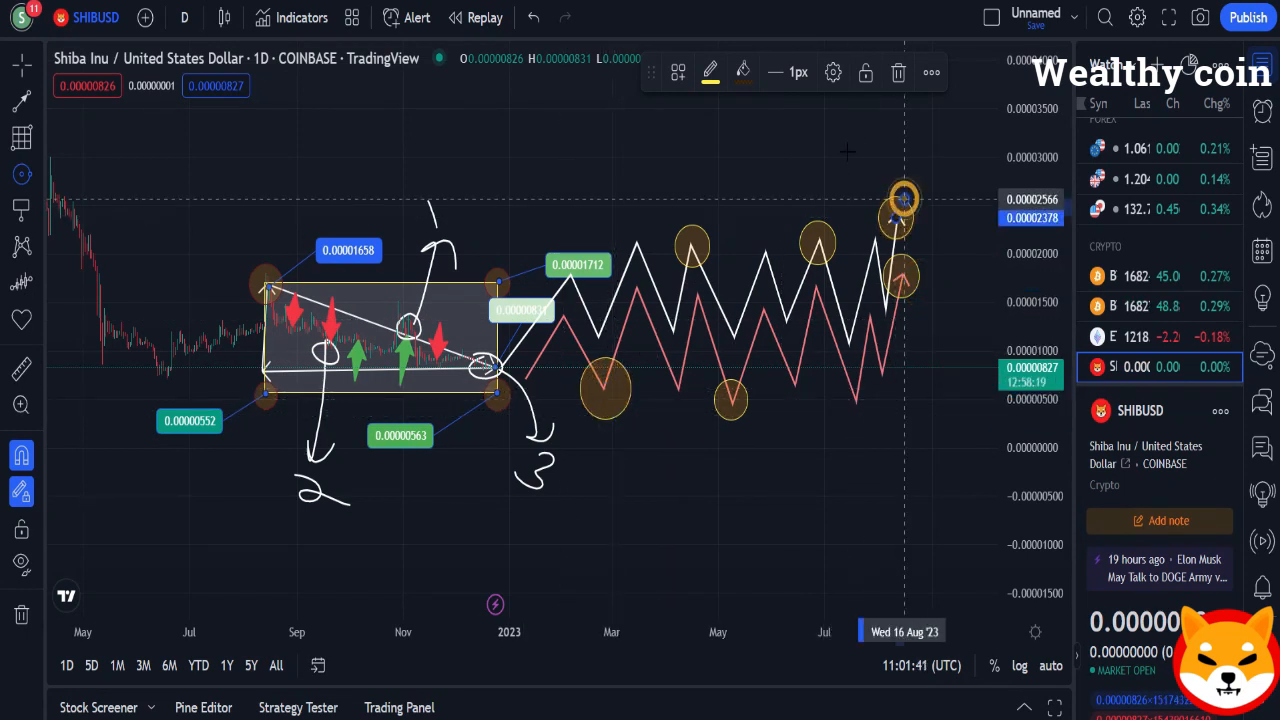
{"action": "mouse_move", "coordinate": [636, 248]}
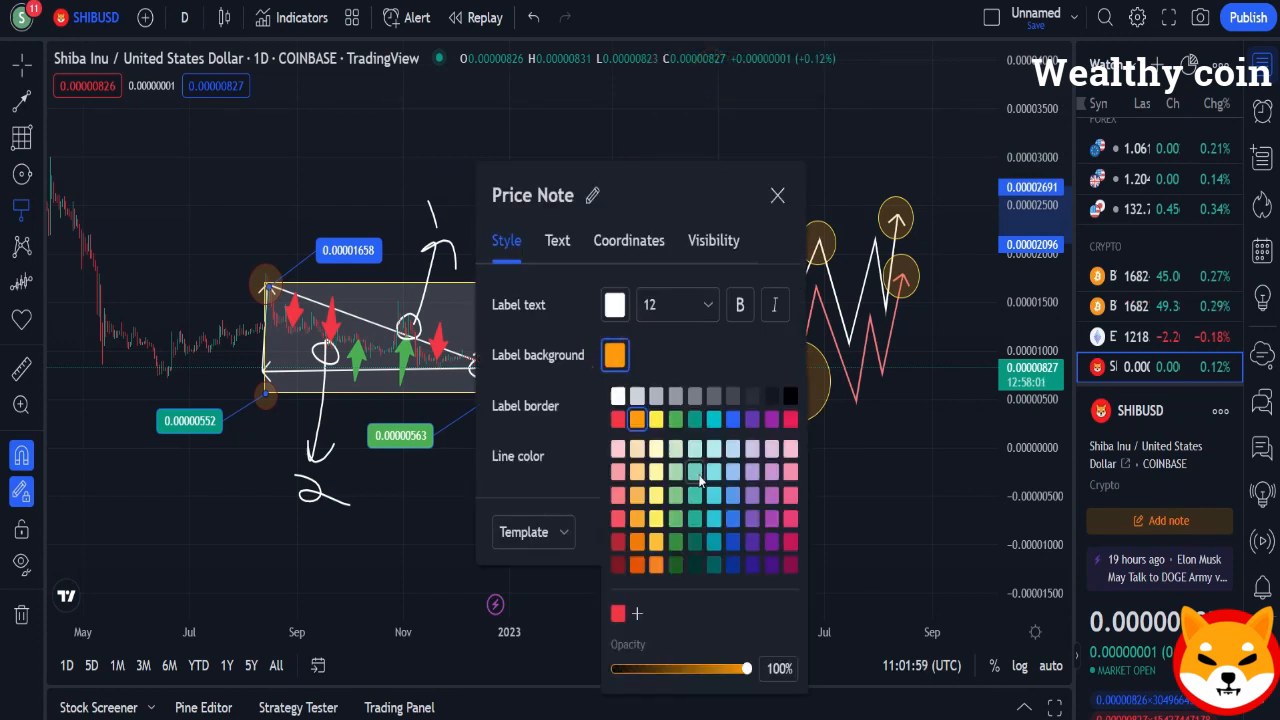
Place two price notes on the zigzag pattern and set their background colours
{"action": "left_click", "coordinate": [776, 196]}
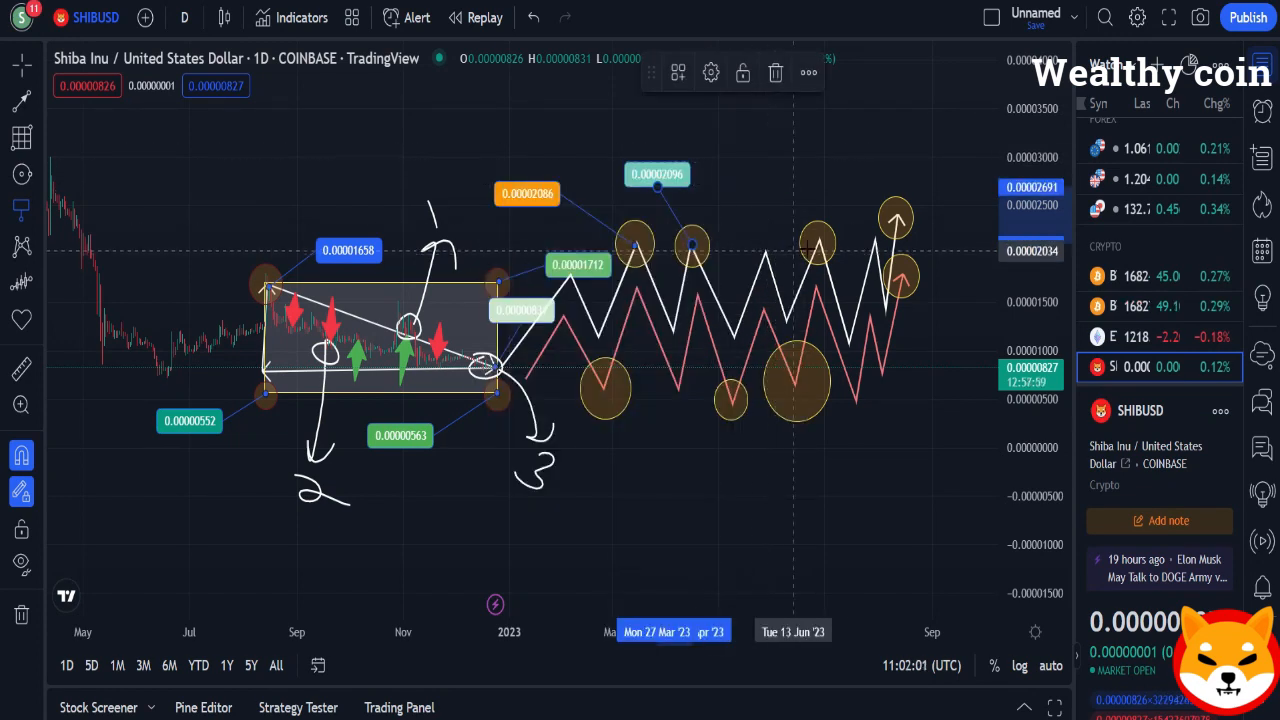
{"action": "left_click", "coordinate": [710, 72]}
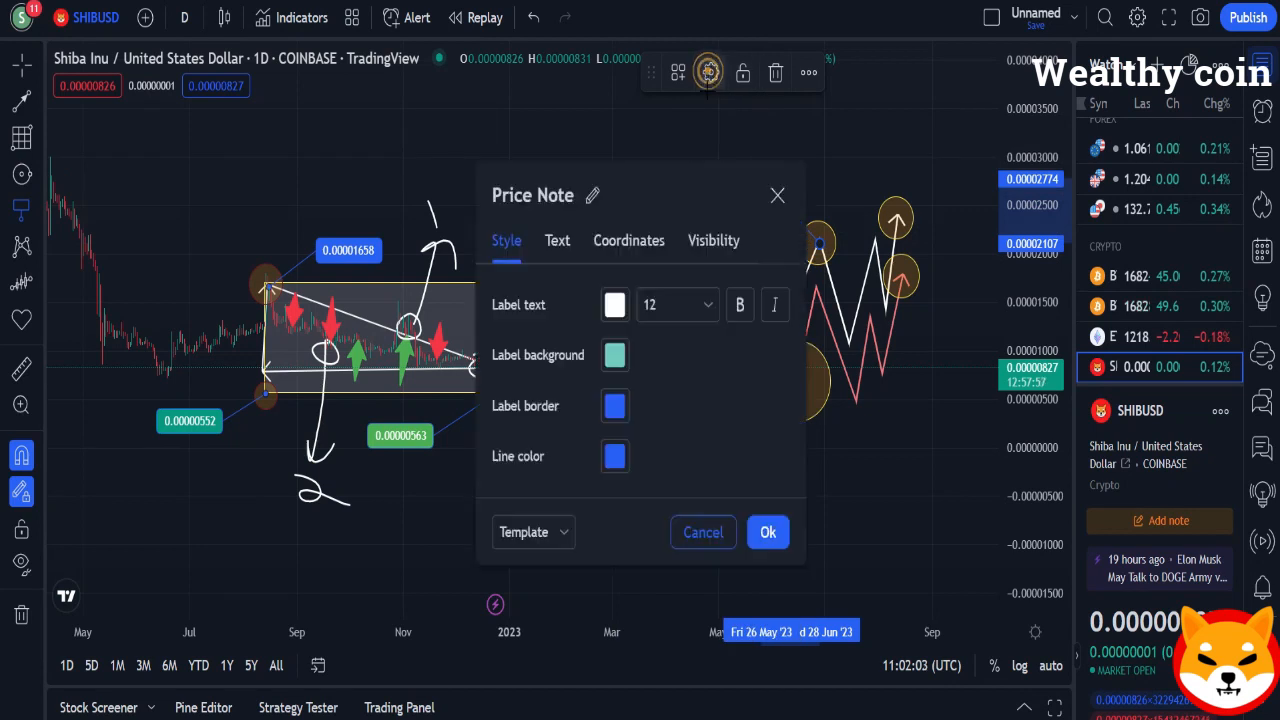
{"action": "left_click", "coordinate": [614, 356]}
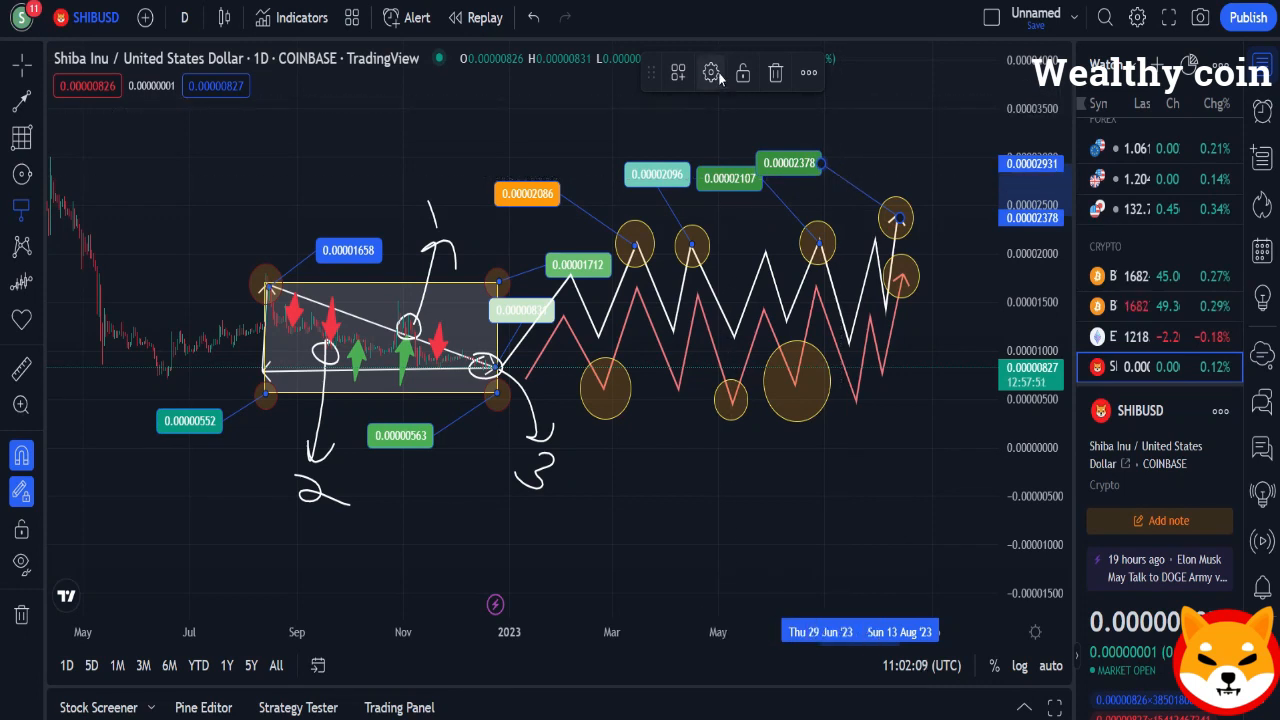
{"action": "left_click", "coordinate": [710, 72]}
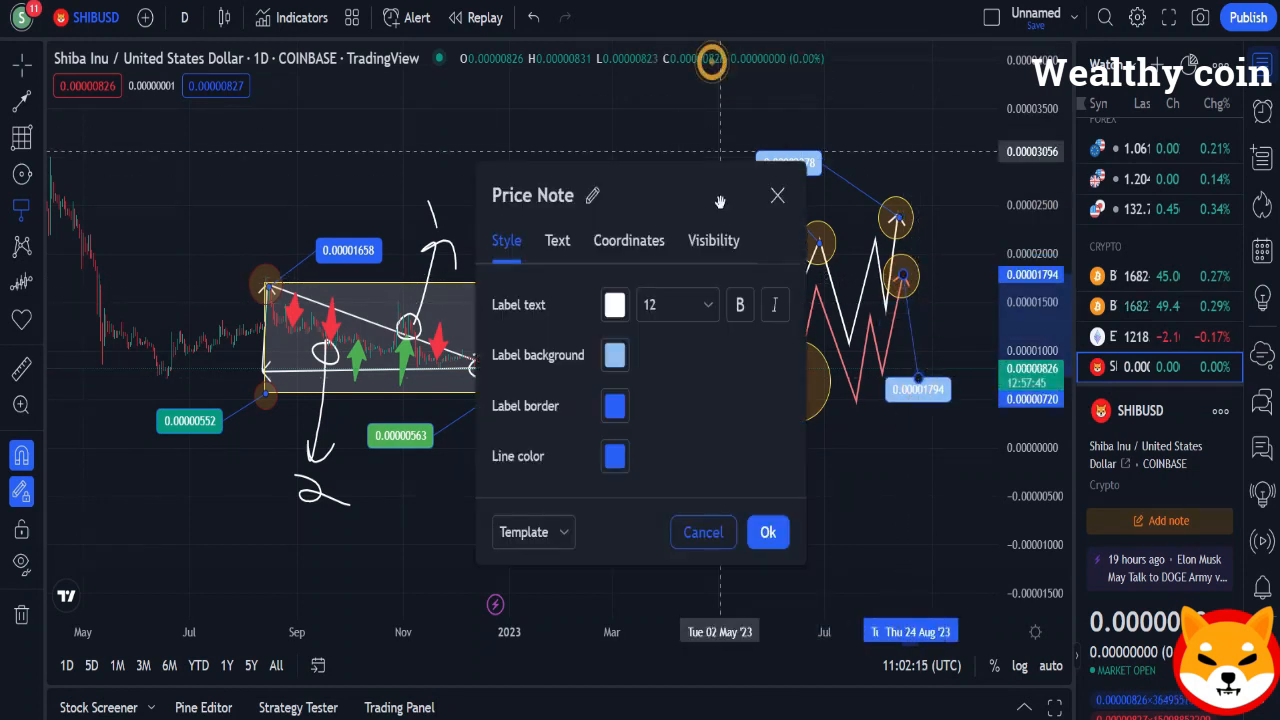
{"action": "left_click", "coordinate": [614, 356]}
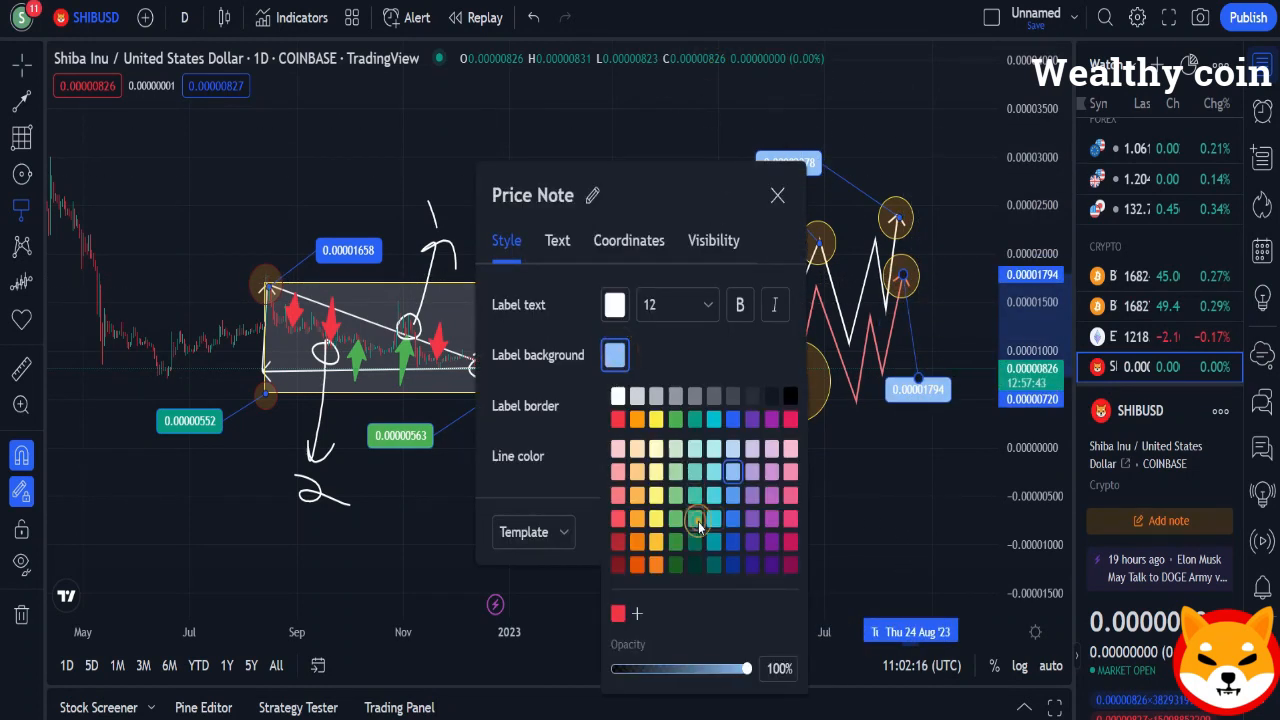
{"action": "left_click", "coordinate": [776, 196]}
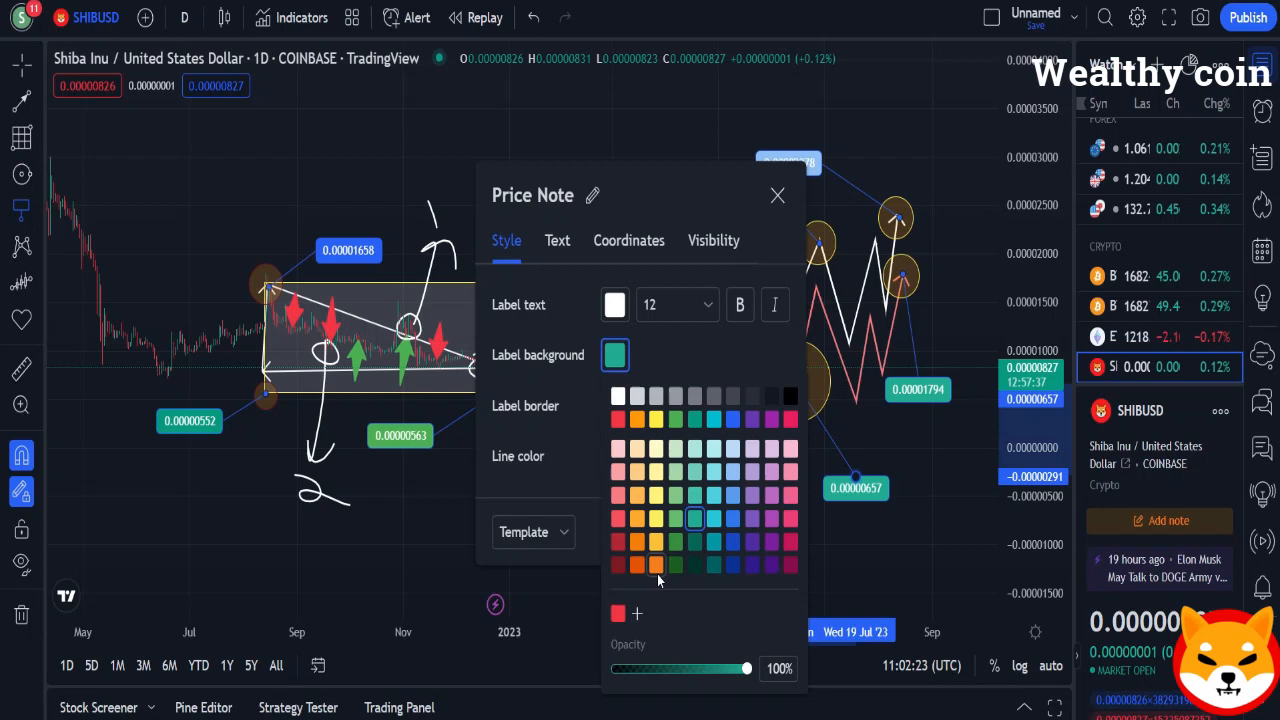
Recolour the note orange then purple, and start the rising blue channel
{"action": "left_click", "coordinate": [776, 196]}
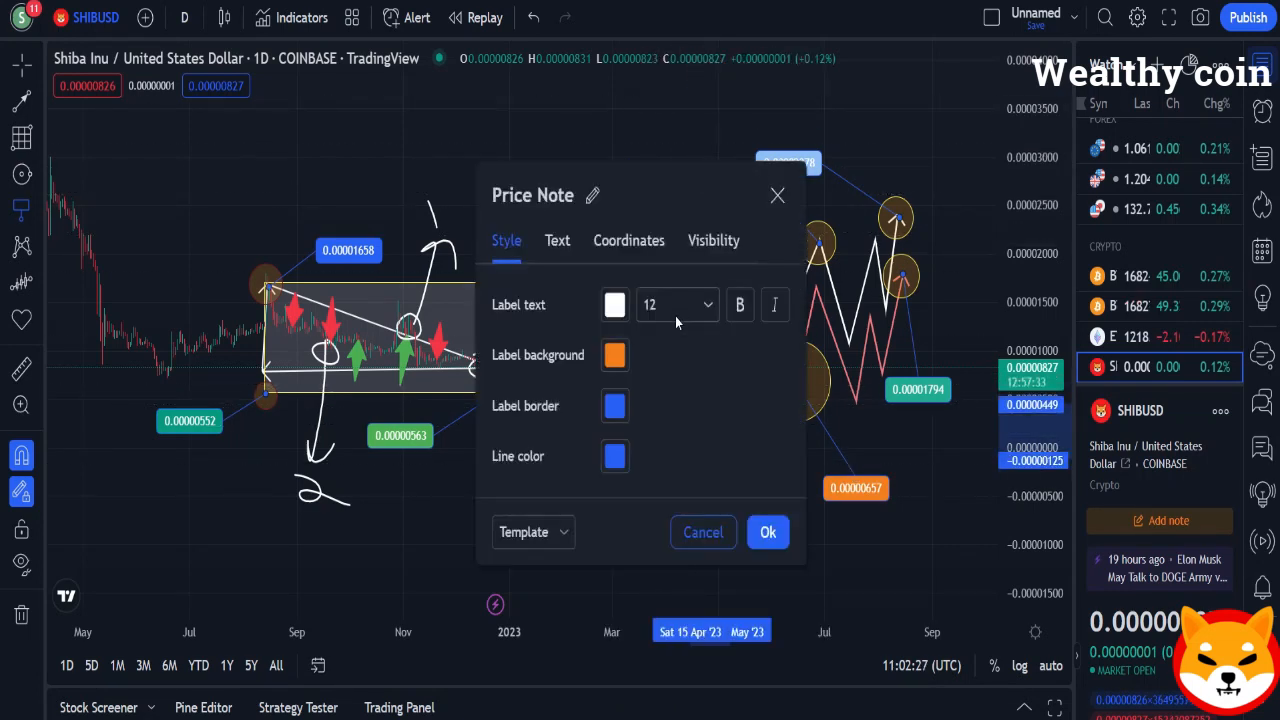
{"action": "left_click", "coordinate": [614, 356]}
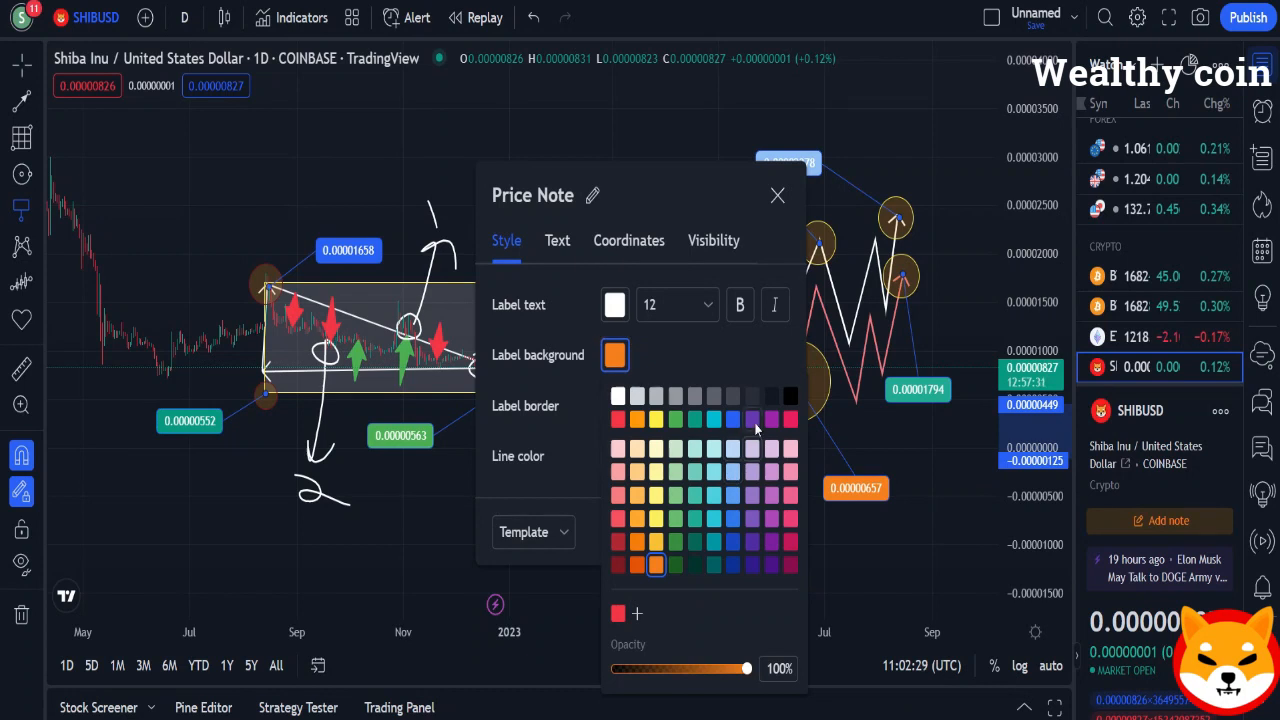
{"action": "left_click", "coordinate": [776, 196]}
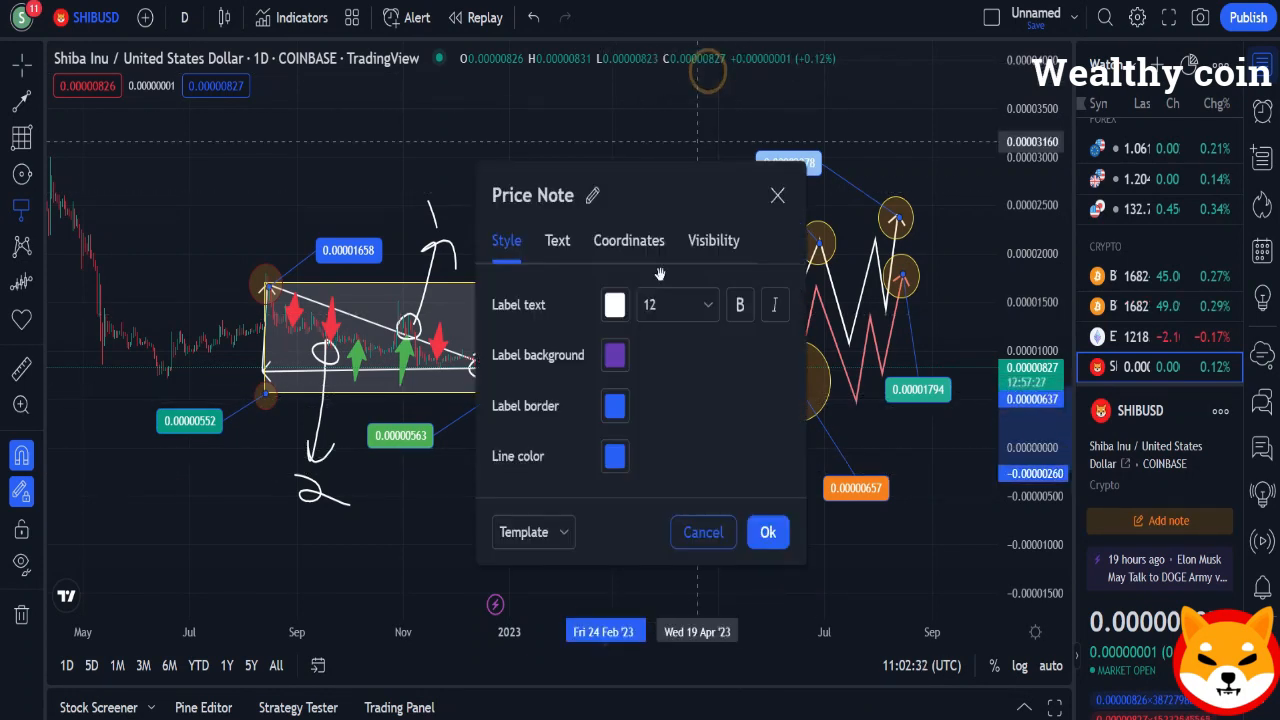
{"action": "left_click", "coordinate": [616, 356]}
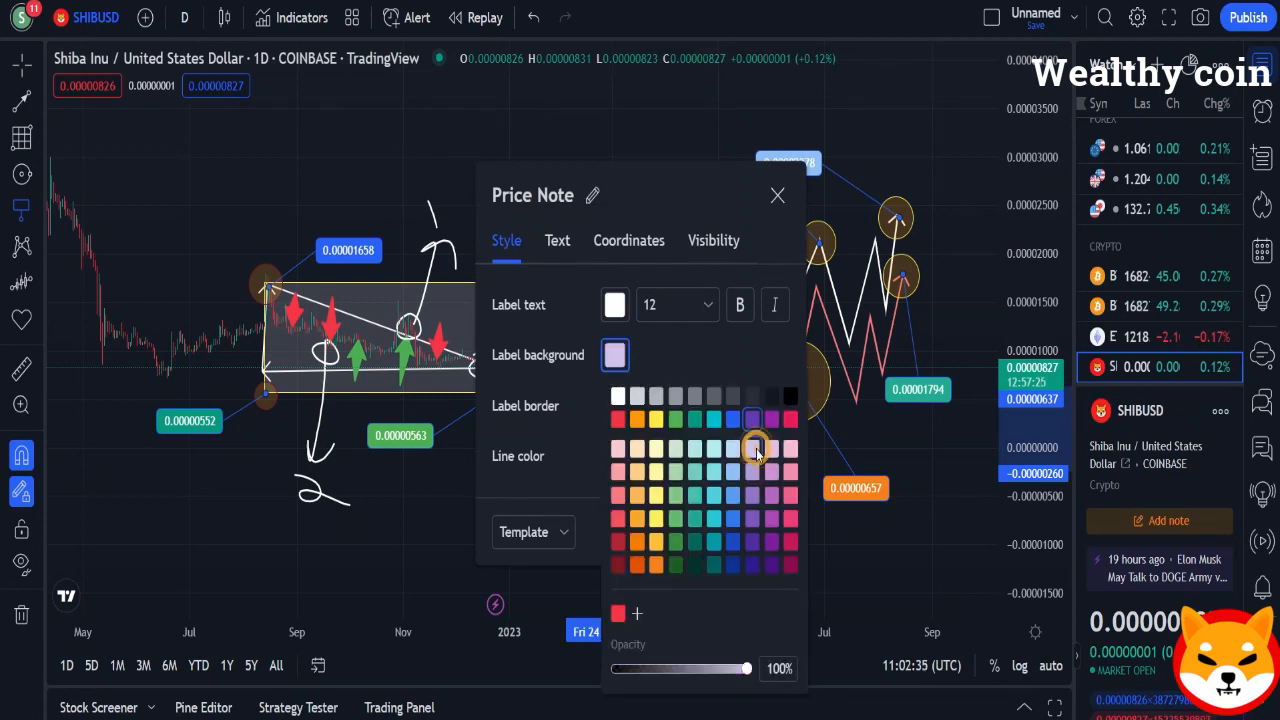
{"action": "left_click", "coordinate": [776, 196]}
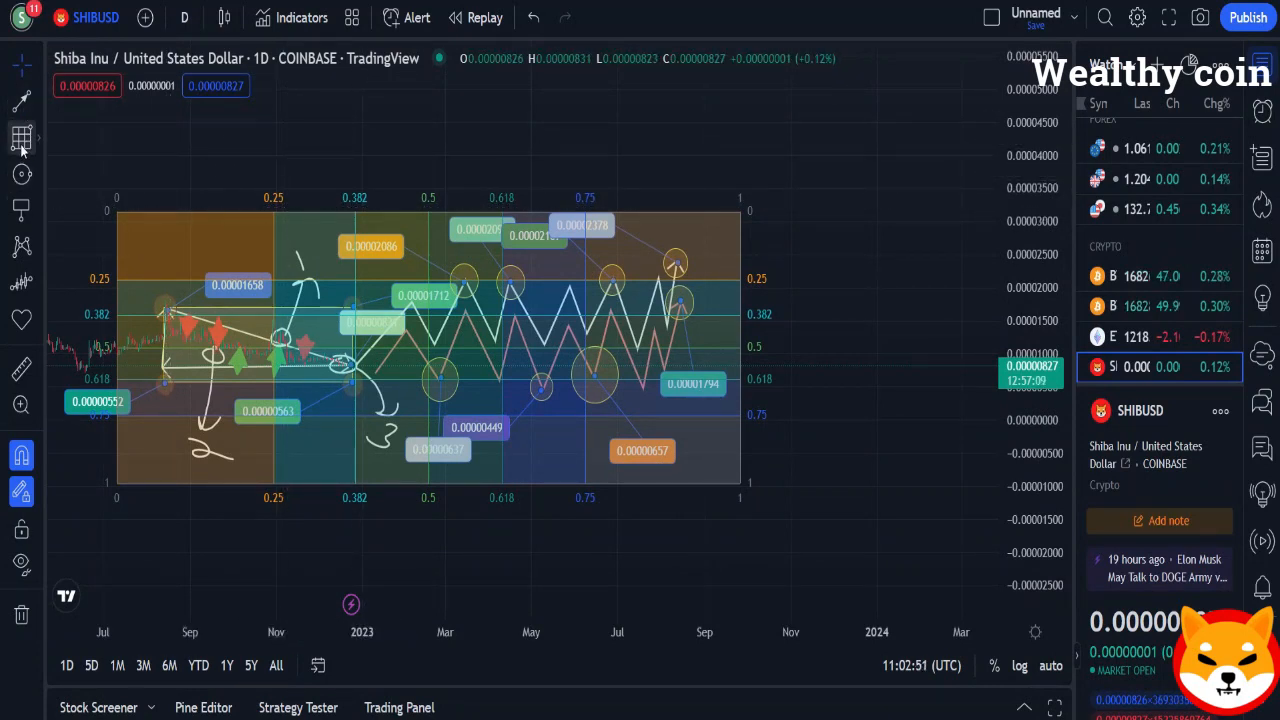
{"action": "left_click", "coordinate": [20, 132]}
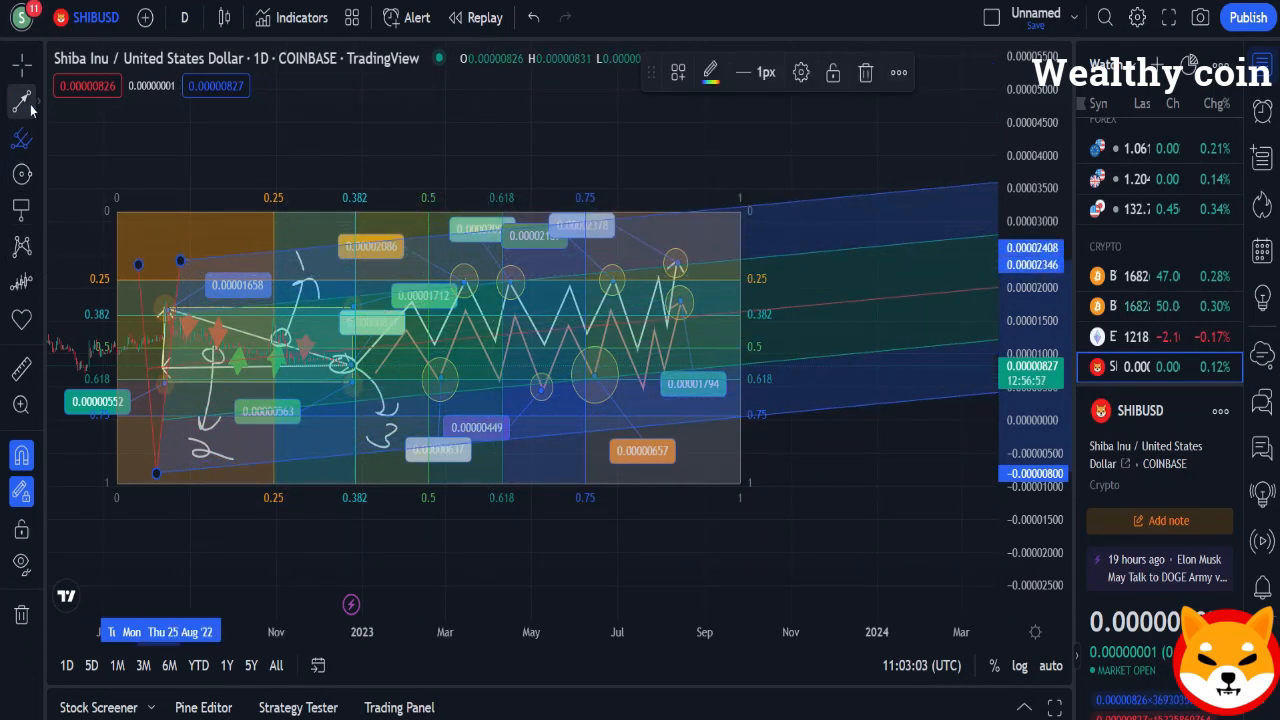
Mark several red horizontal price levels and place a price note near the top
{"action": "left_click", "coordinate": [20, 100]}
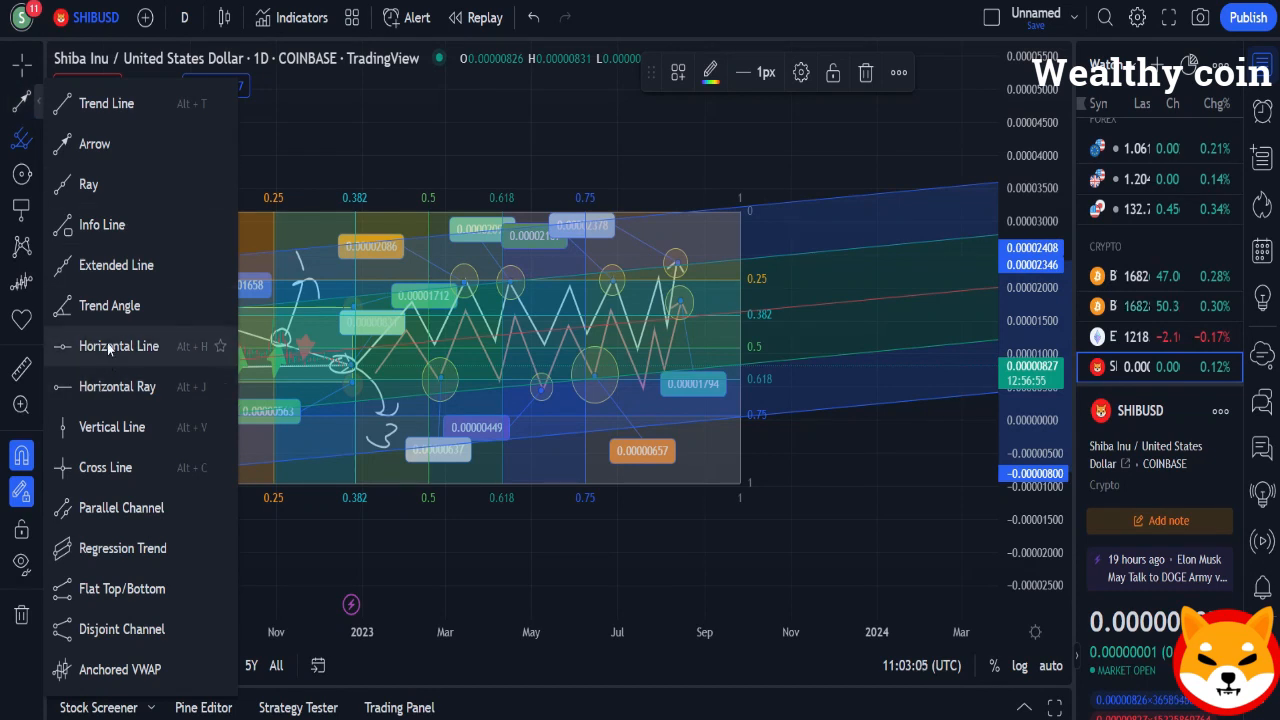
{"action": "left_click", "coordinate": [118, 346]}
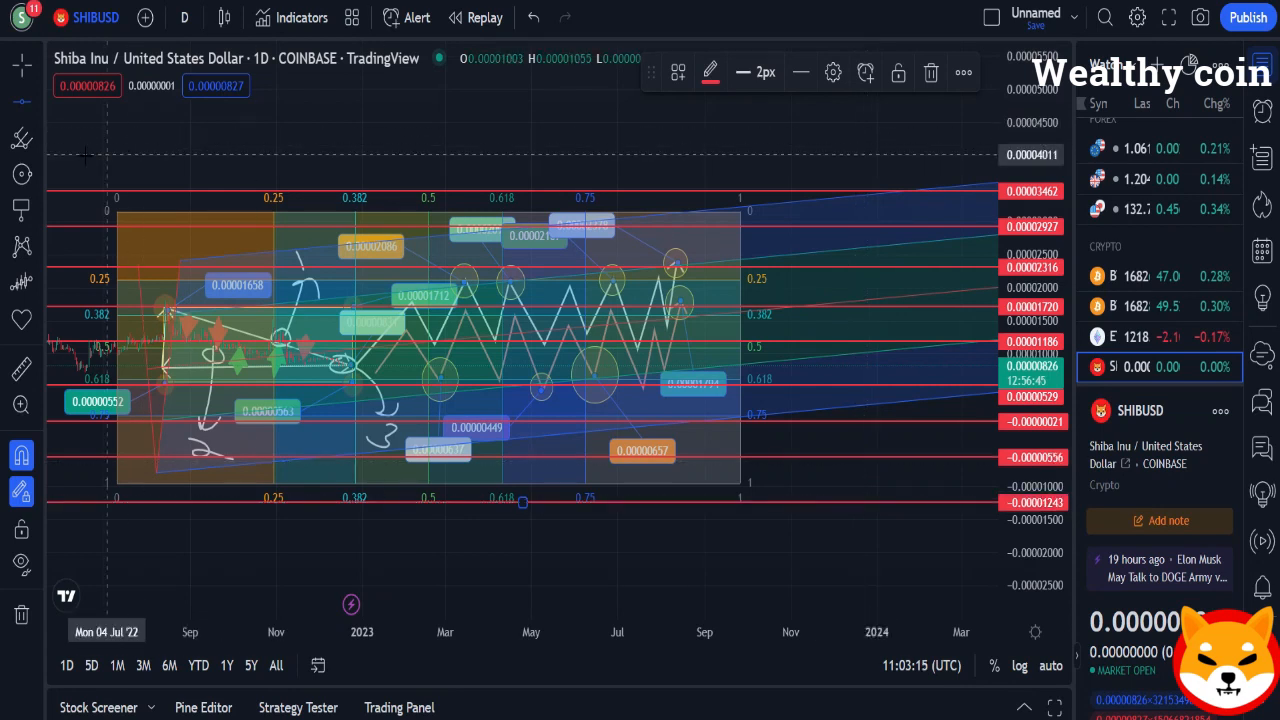
{"action": "left_click", "coordinate": [18, 176]}
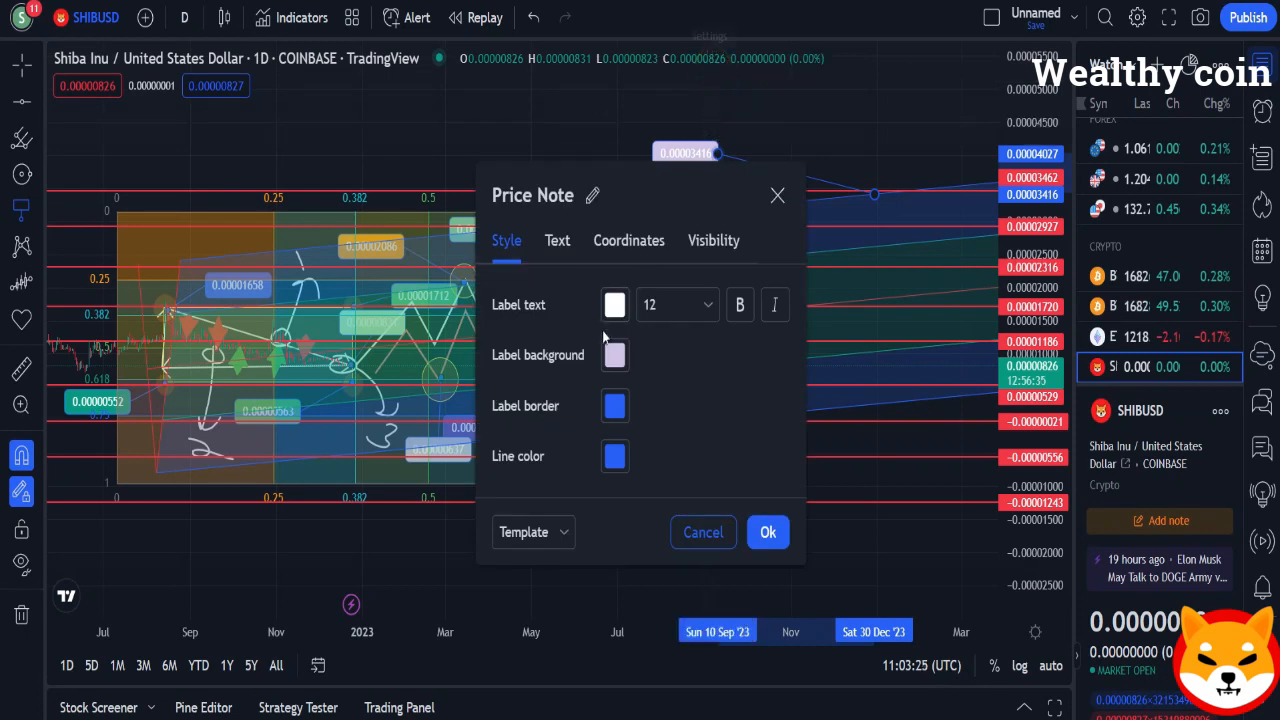
Set the price note's background to green, then blue
{"action": "left_click", "coordinate": [614, 356]}
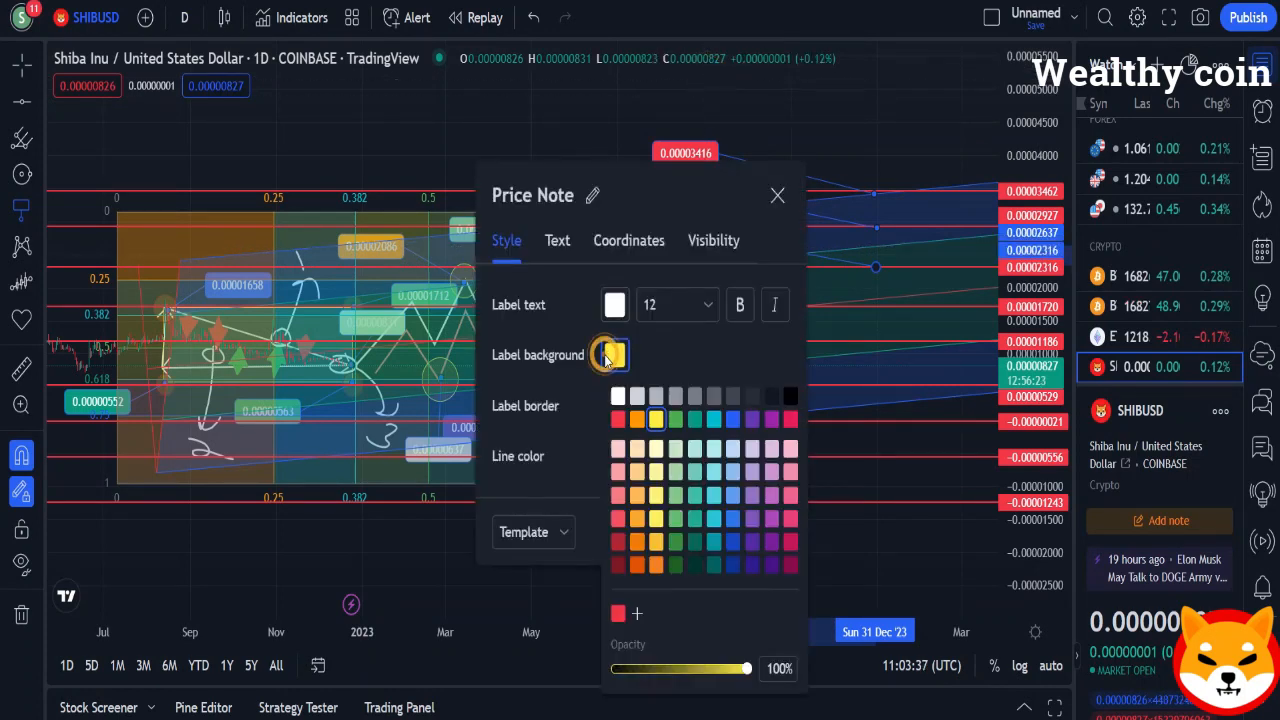
{"action": "left_click", "coordinate": [672, 520]}
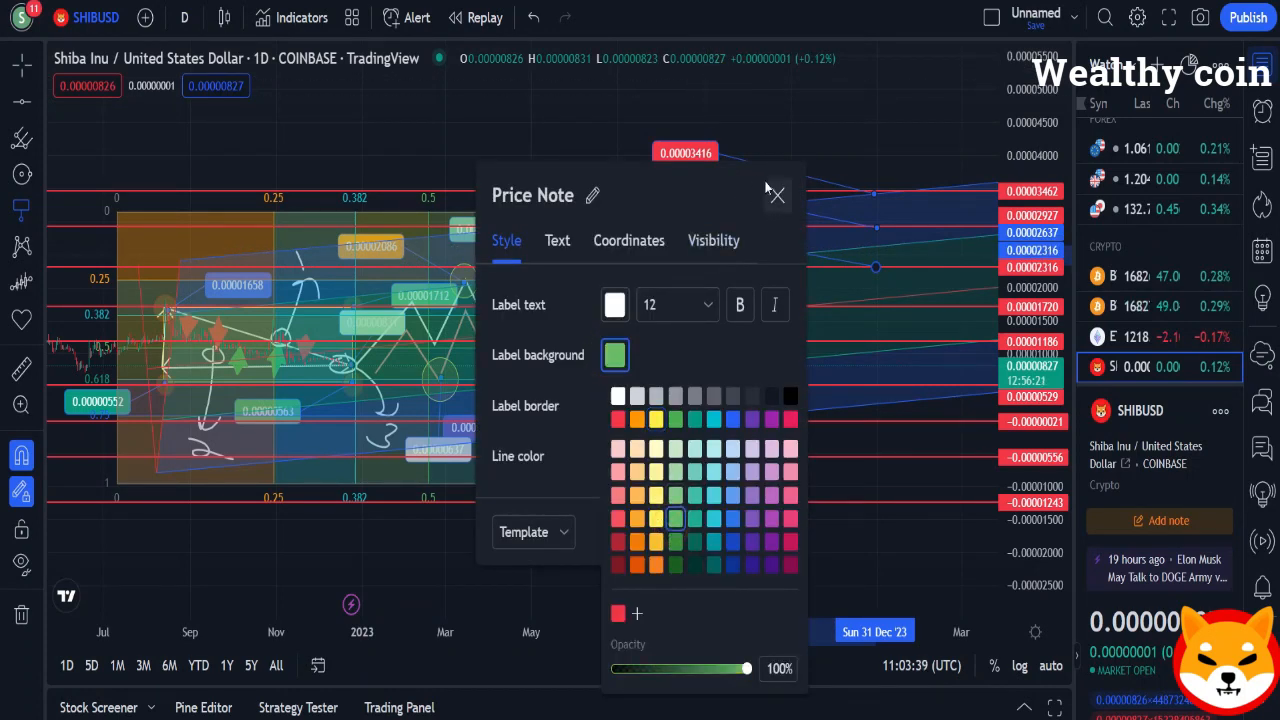
{"action": "left_click", "coordinate": [776, 196]}
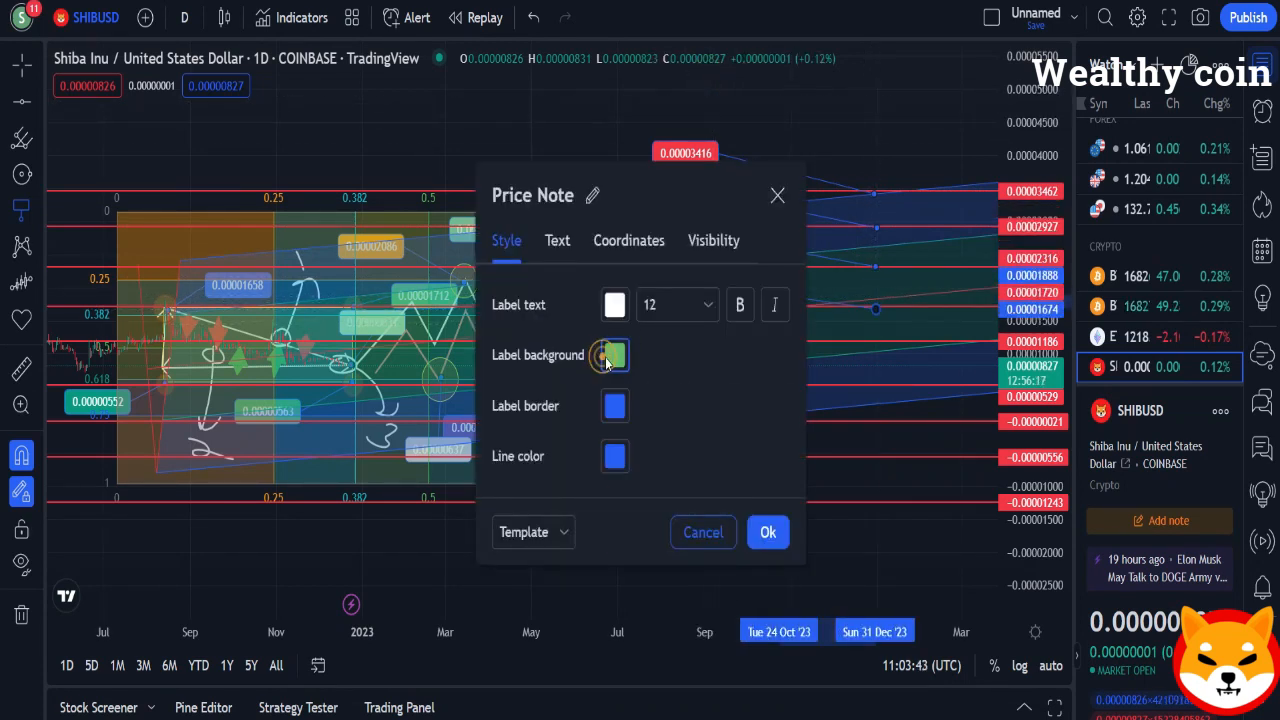
{"action": "left_click", "coordinate": [768, 532]}
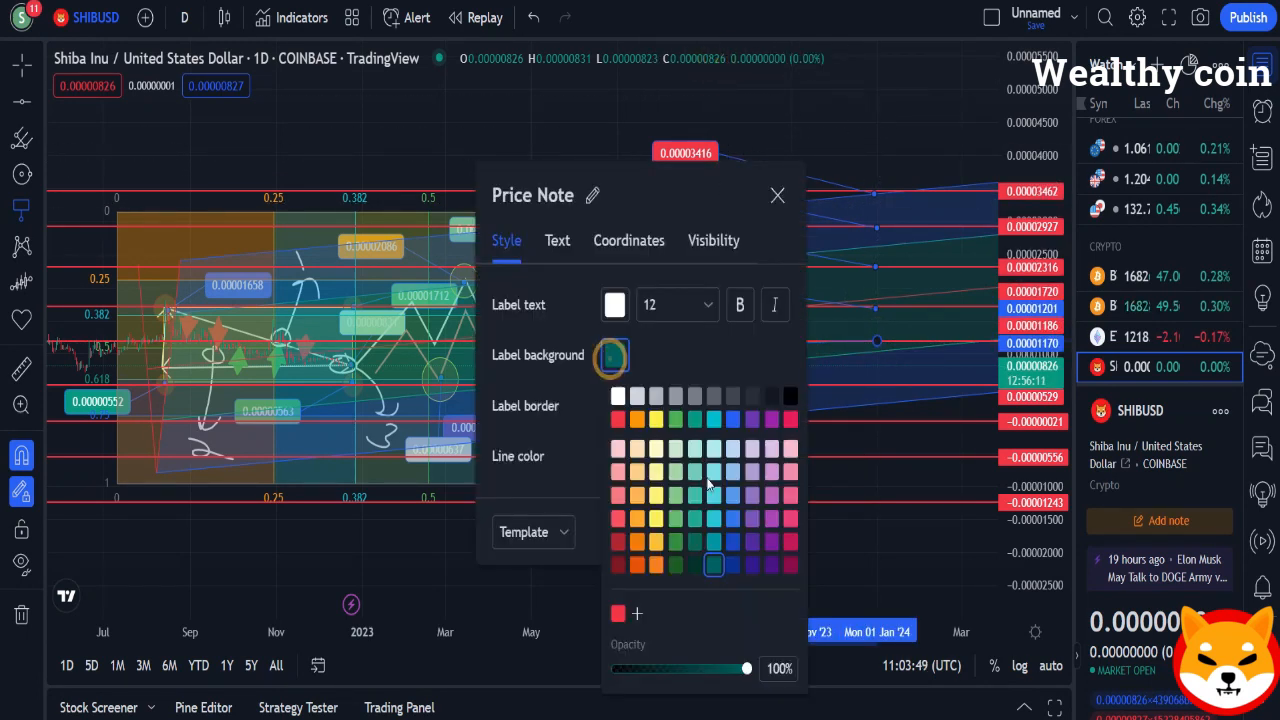
{"action": "left_click", "coordinate": [776, 196]}
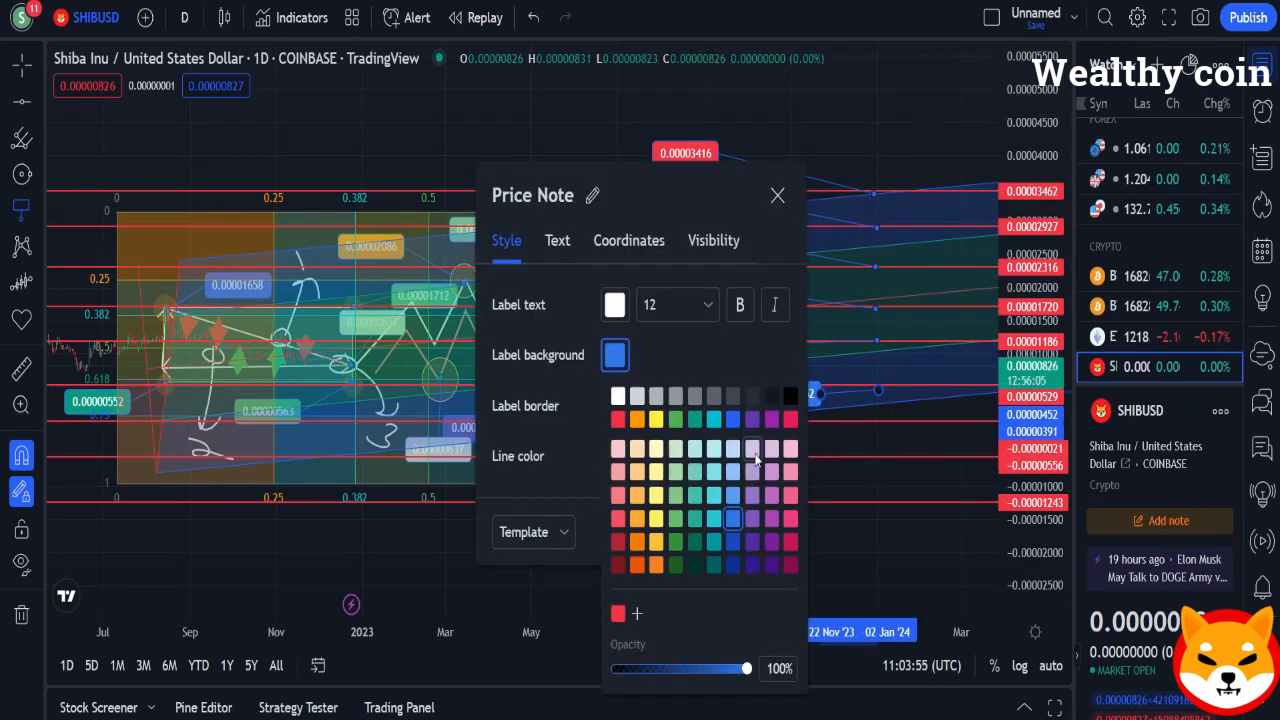
Change the note background to purple and pick a new label colour
{"action": "left_click", "coordinate": [776, 196]}
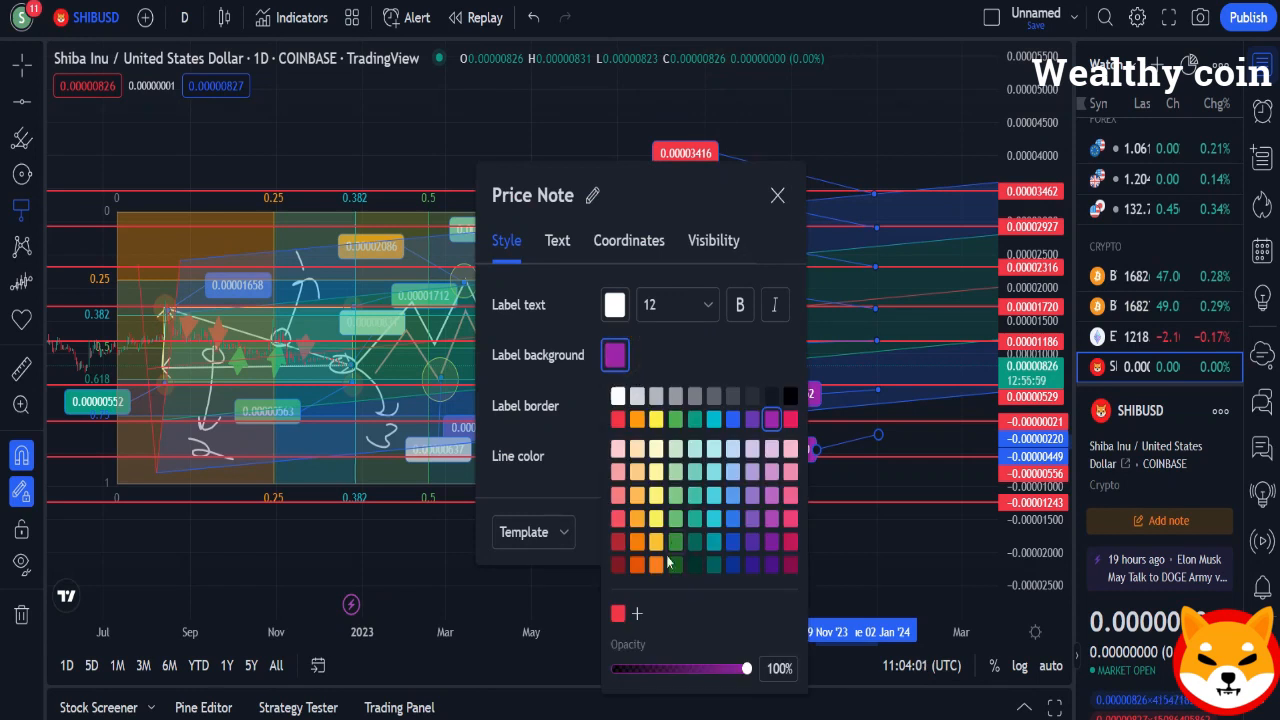
{"action": "left_click", "coordinate": [776, 196]}
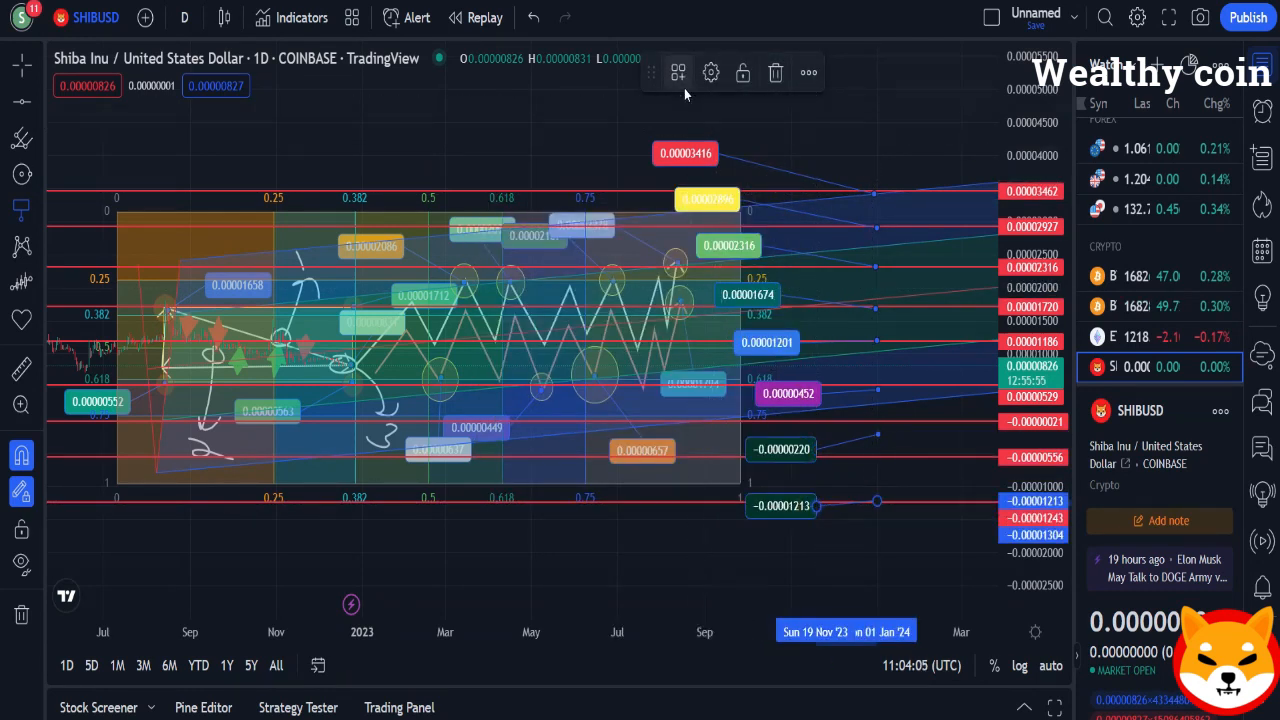
{"action": "left_click", "coordinate": [712, 72]}
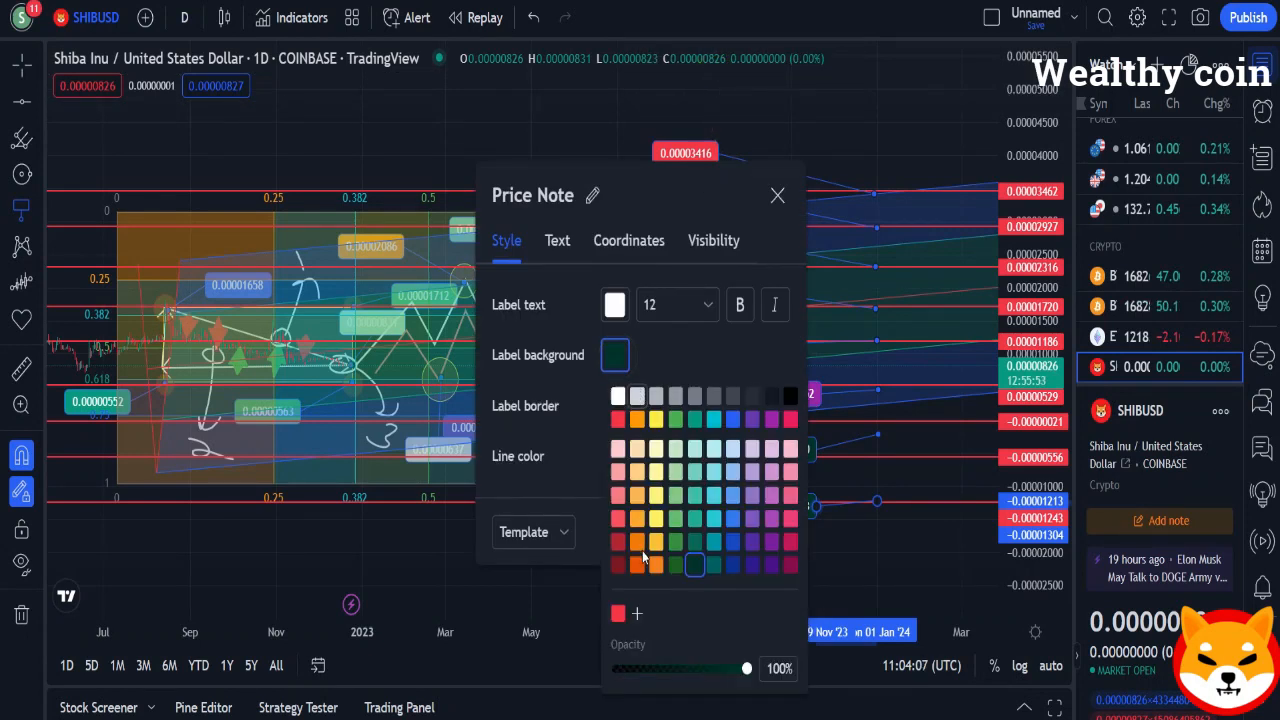
{"action": "left_click", "coordinate": [776, 196]}
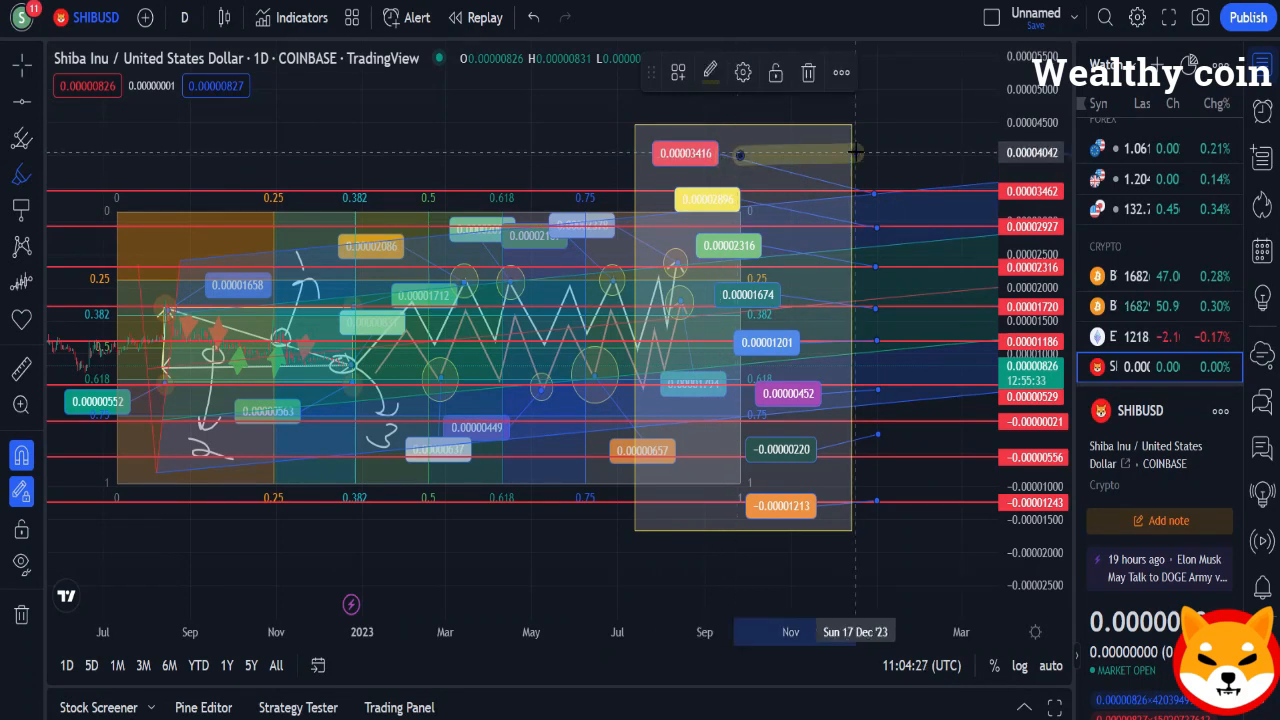
Scribble freehand Brush marks over the right side and add a Long Position above the fib grid
{"action": "left_click", "coordinate": [708, 72]}
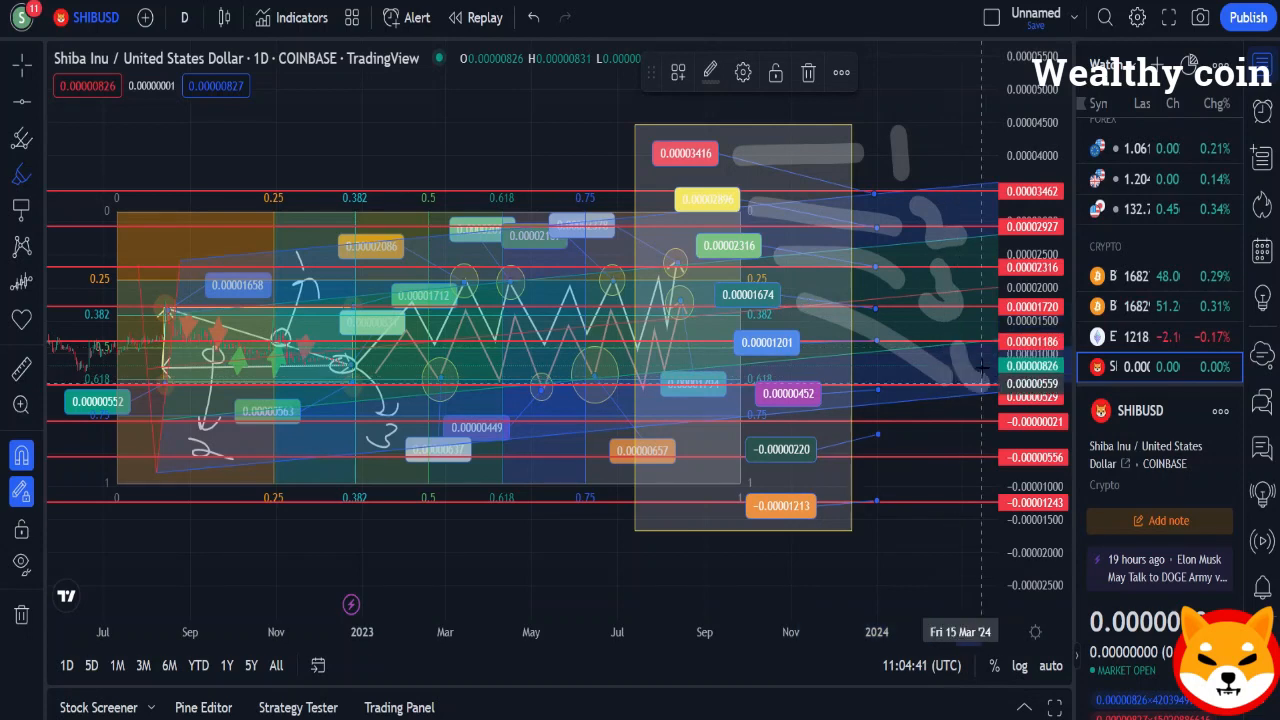
{"action": "mouse_move", "coordinate": [924, 434]}
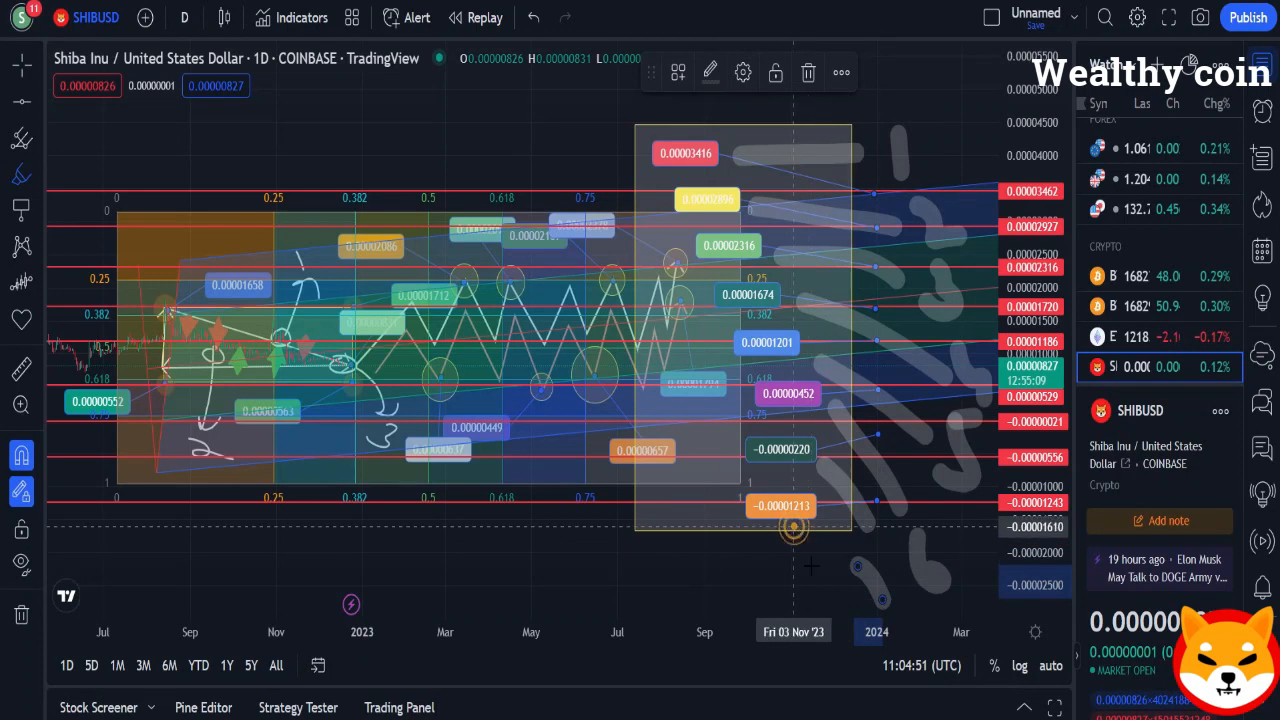
{"action": "mouse_move", "coordinate": [824, 590]}
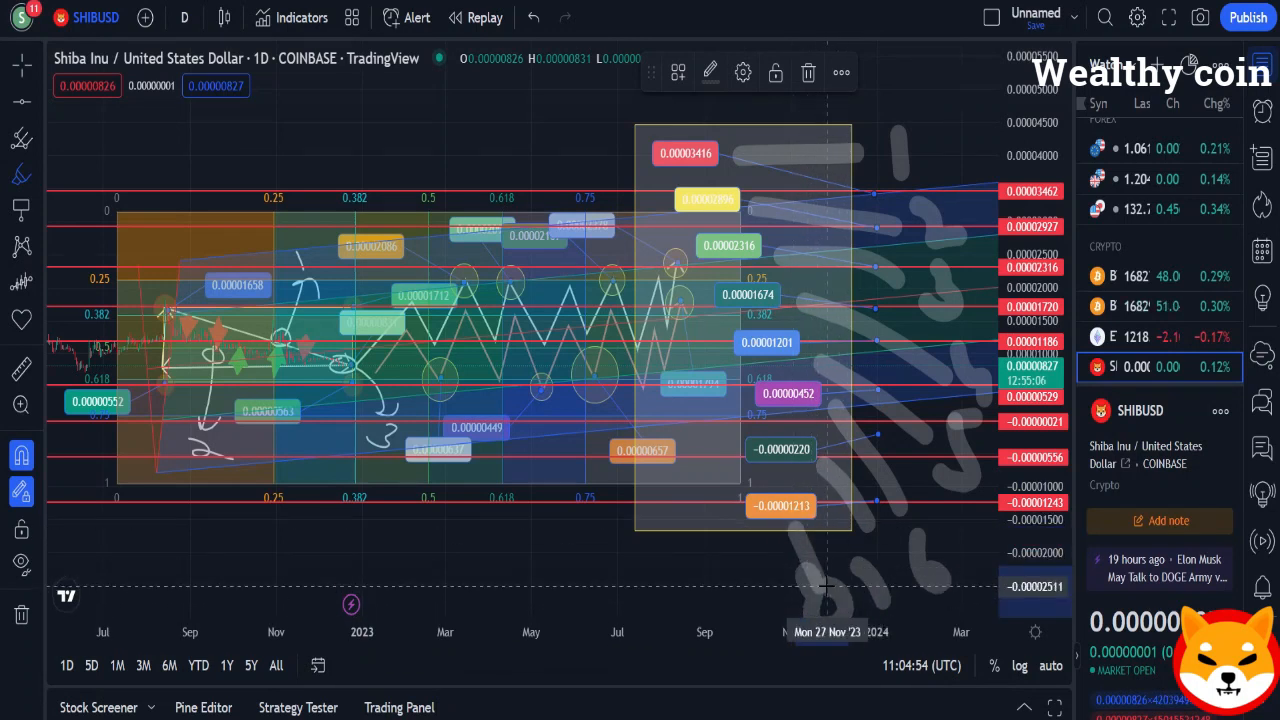
{"action": "mouse_move", "coordinate": [506, 252]}
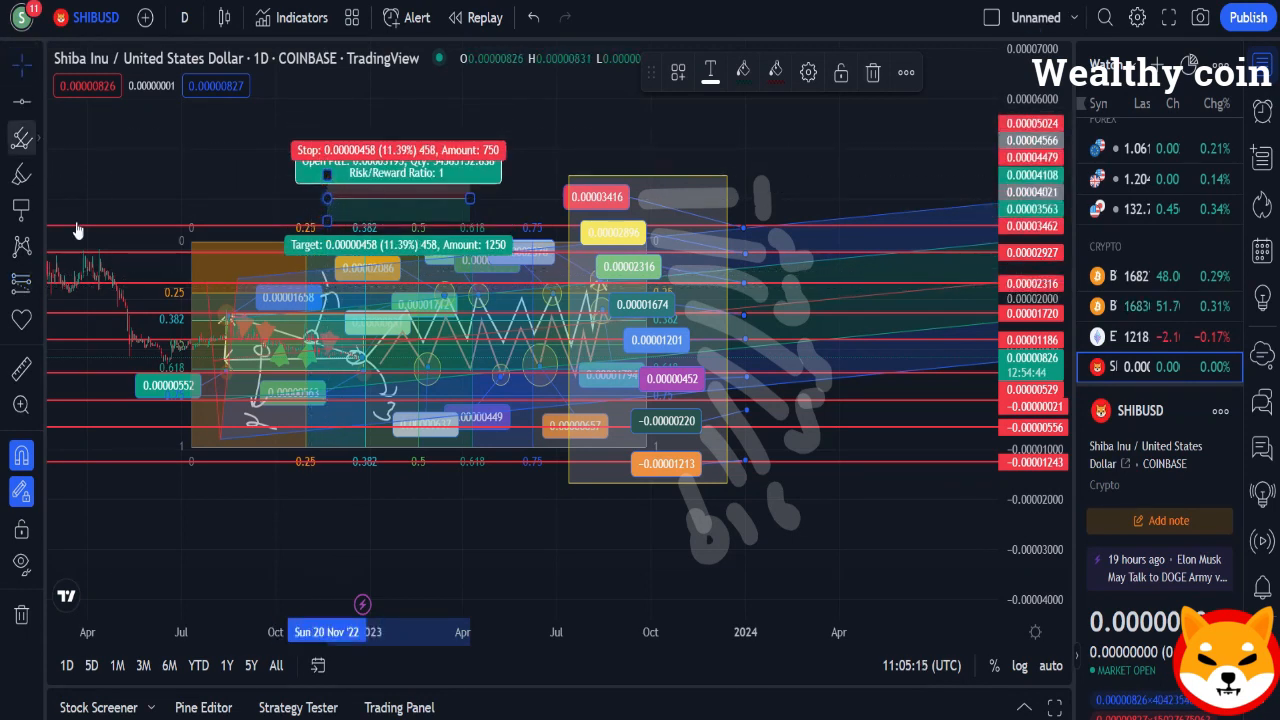
Place several Vertical date lines, then draw concentric Fib circle grids on the left and lower-middle
{"action": "left_click", "coordinate": [18, 136]}
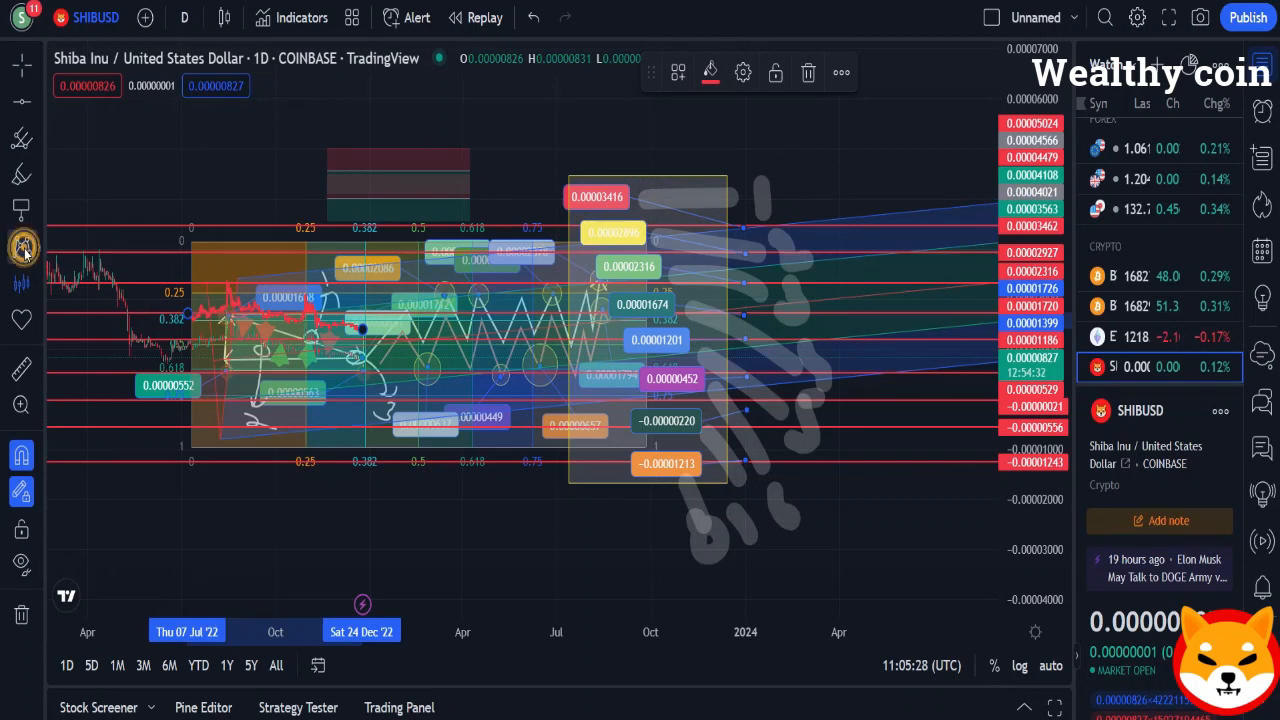
{"action": "left_click", "coordinate": [20, 248]}
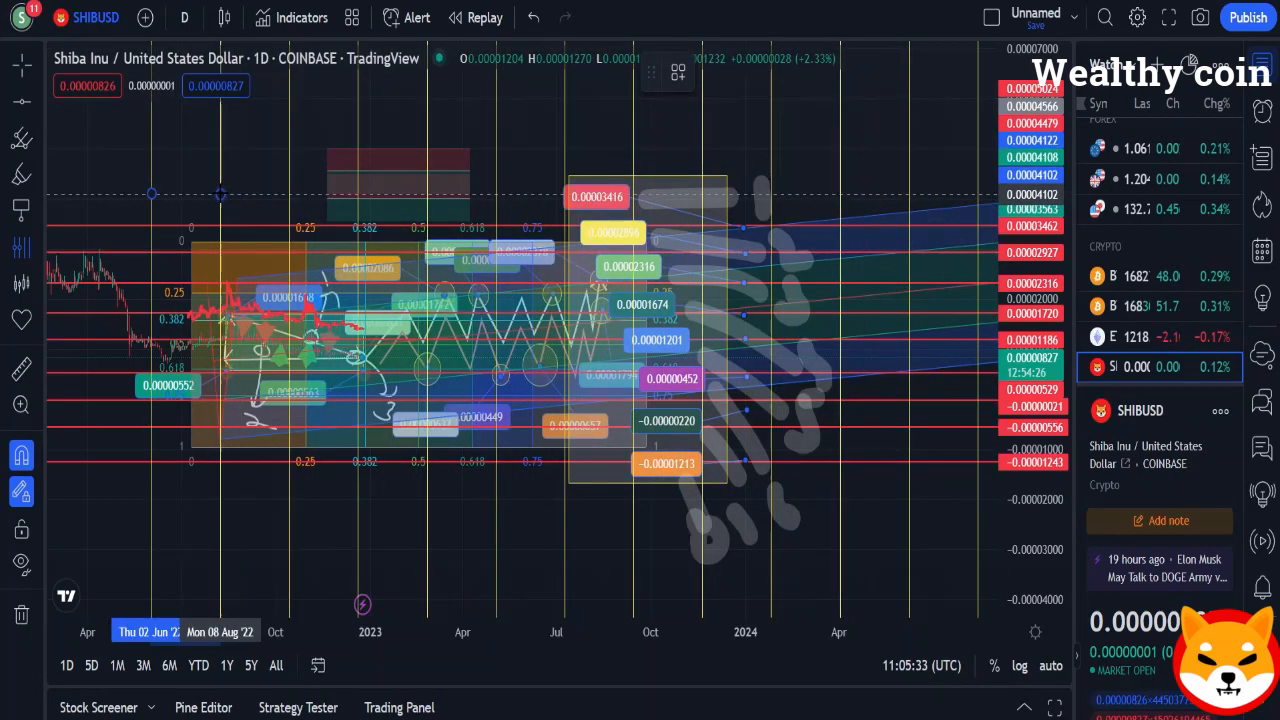
{"action": "left_click", "coordinate": [278, 190]}
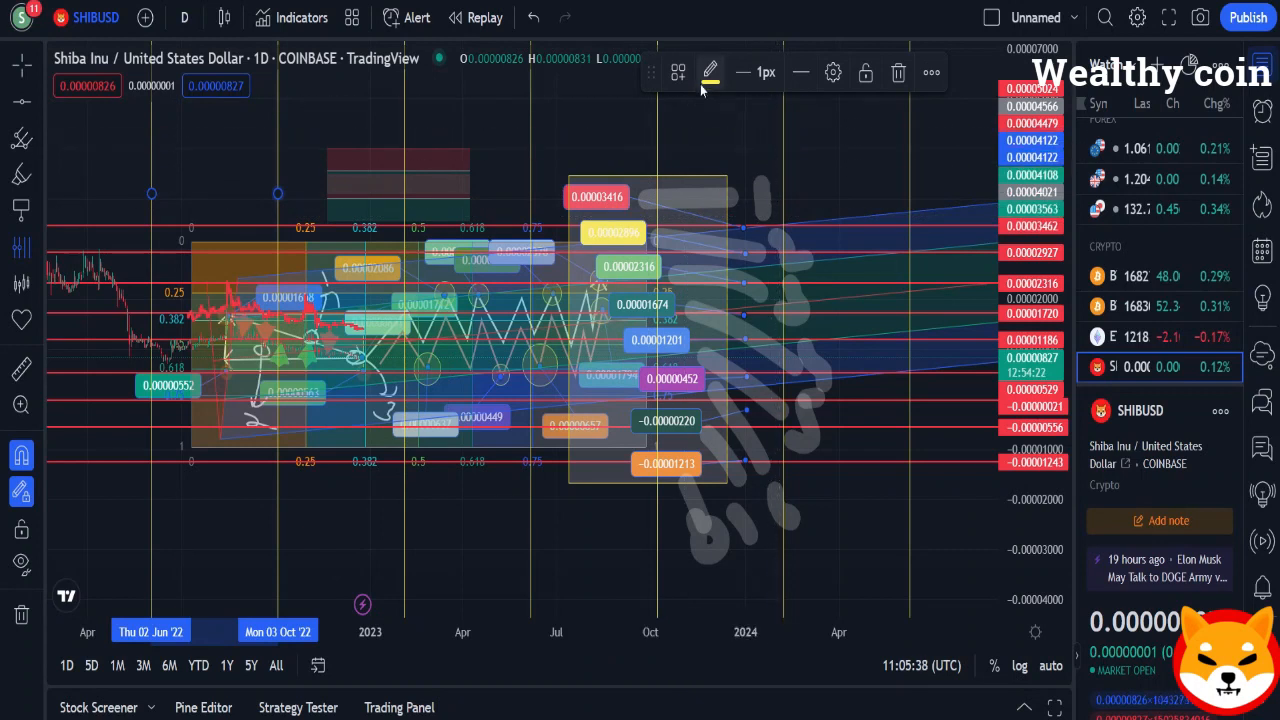
{"action": "mouse_move", "coordinate": [366, 340]}
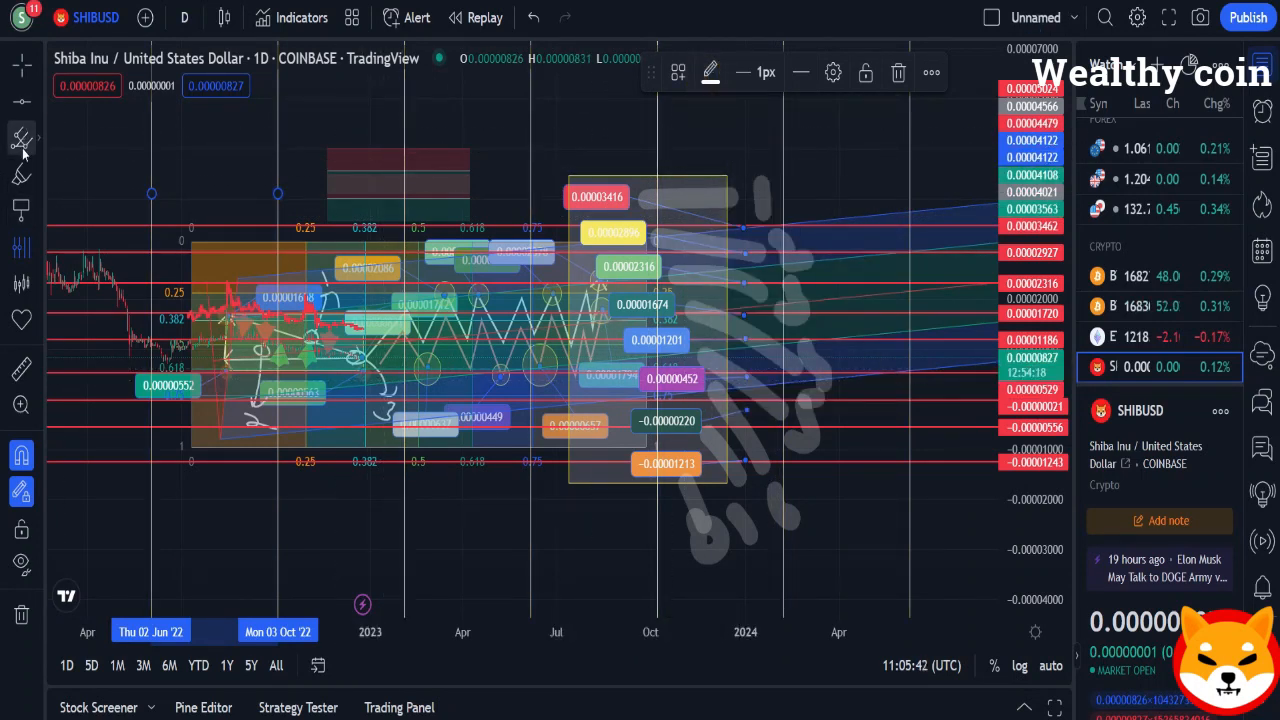
{"action": "left_click", "coordinate": [20, 140]}
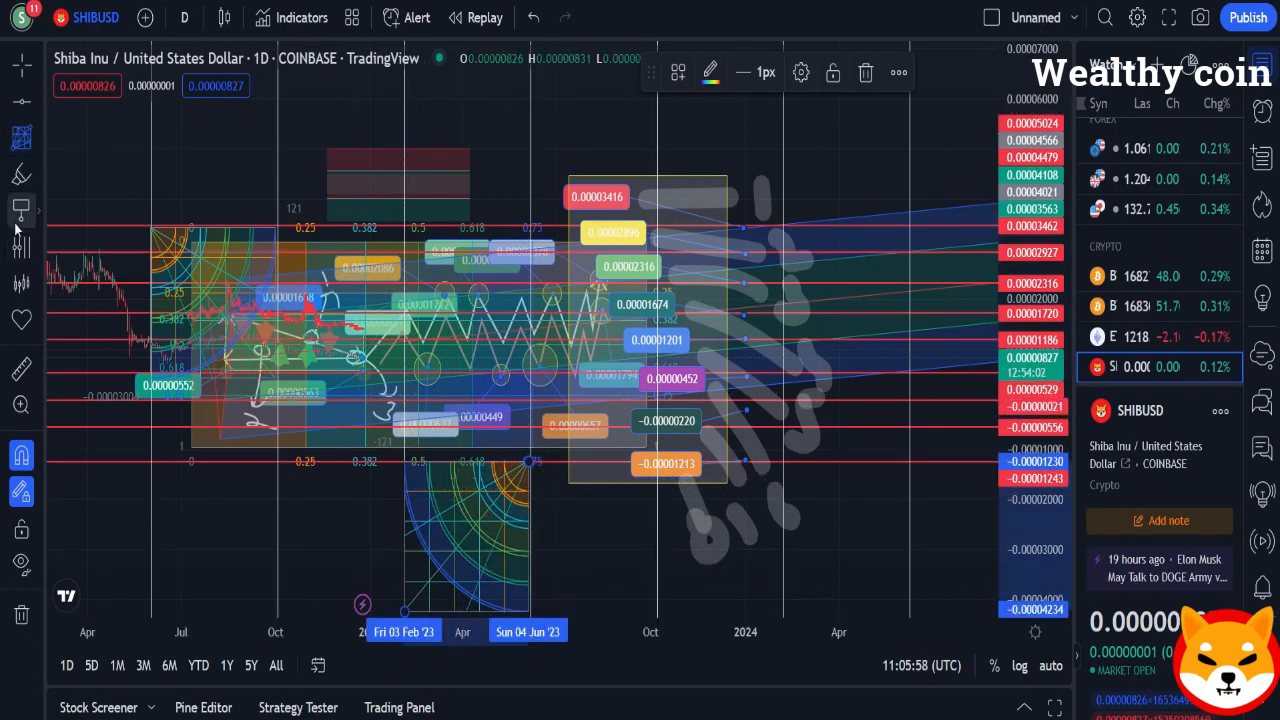
Point an orange down arrow at the May 2023 area and add a Price Note at 0.00003577
{"action": "left_click", "coordinate": [20, 208]}
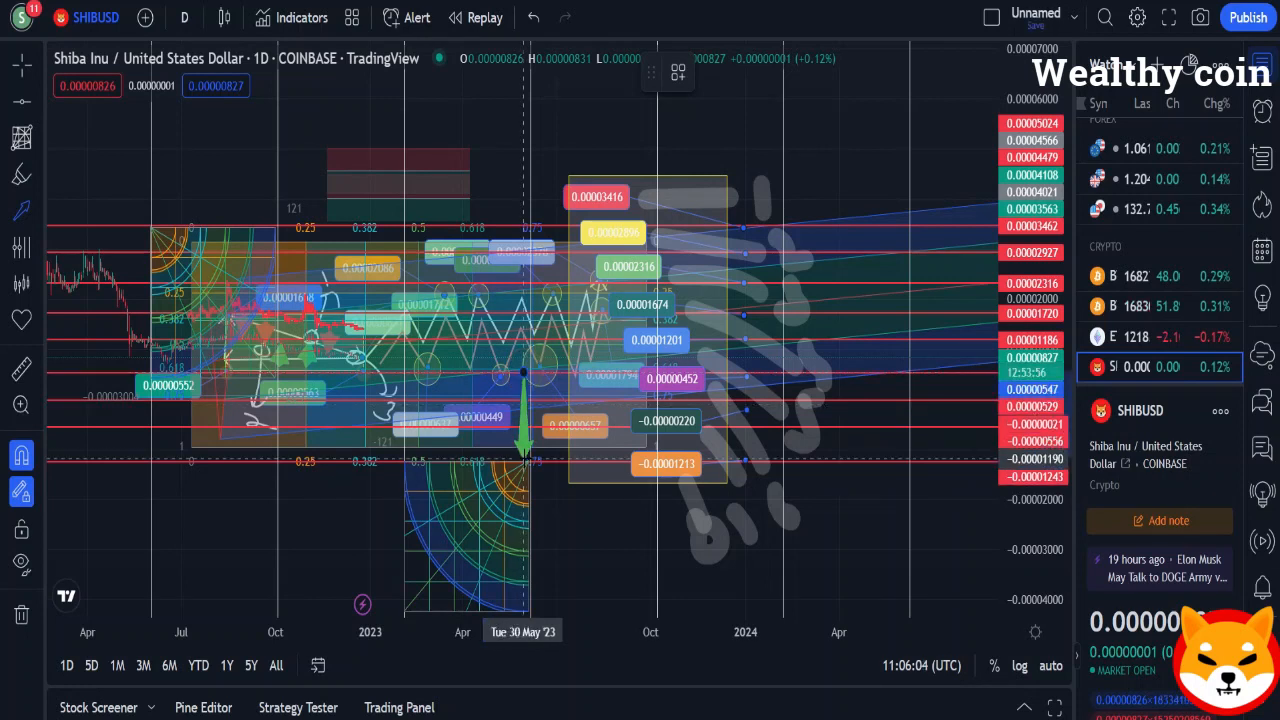
{"action": "left_click", "coordinate": [716, 72]}
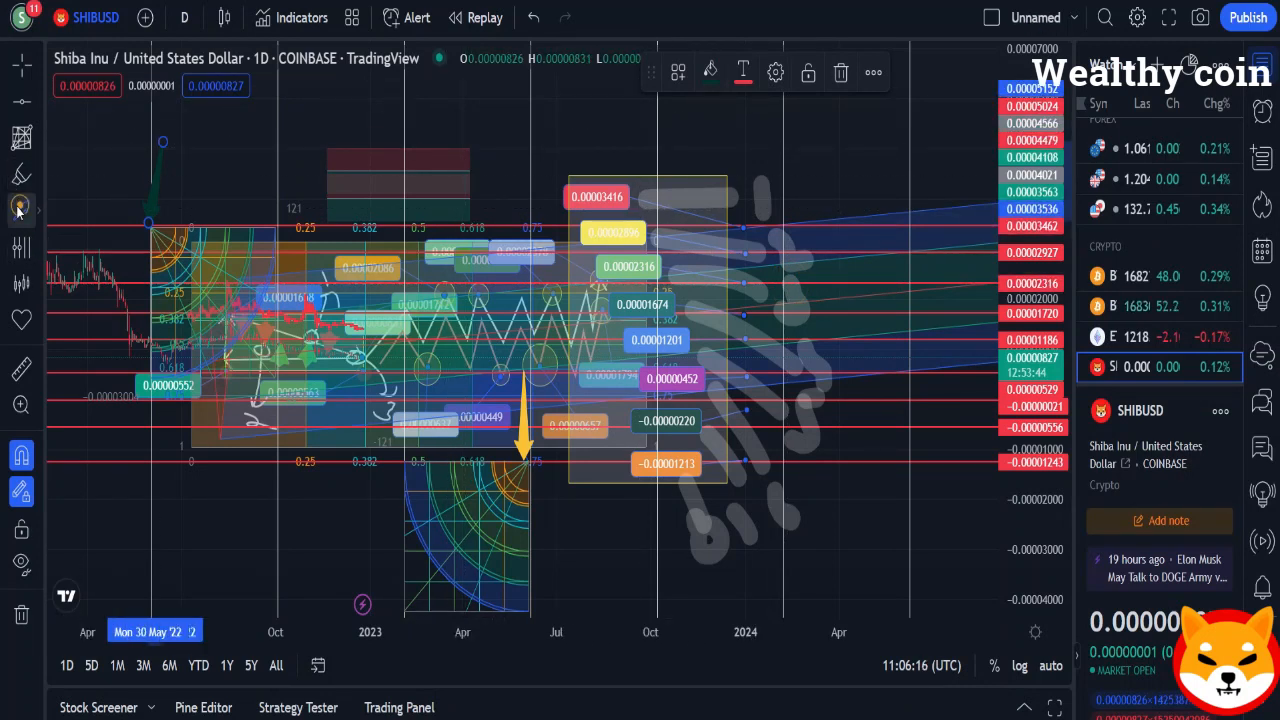
{"action": "left_click", "coordinate": [18, 208]}
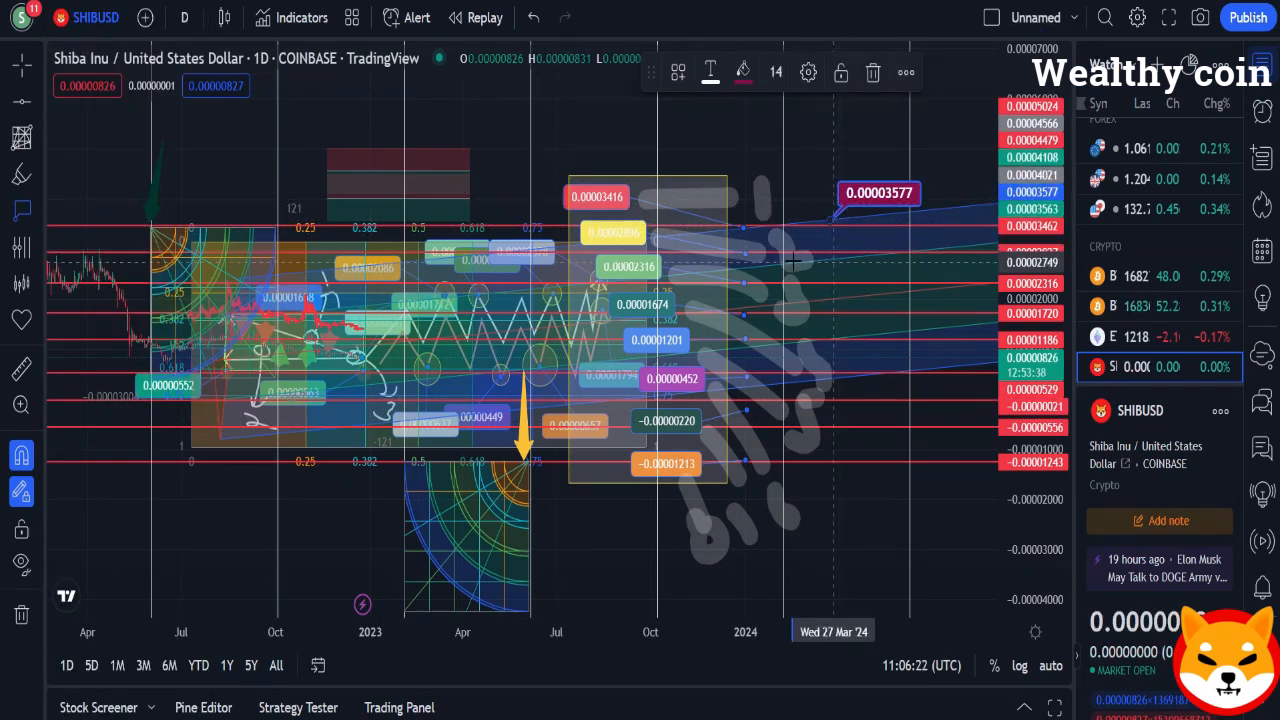
Add a callout beside the price note reading 'up'
{"action": "left_click", "coordinate": [18, 174]}
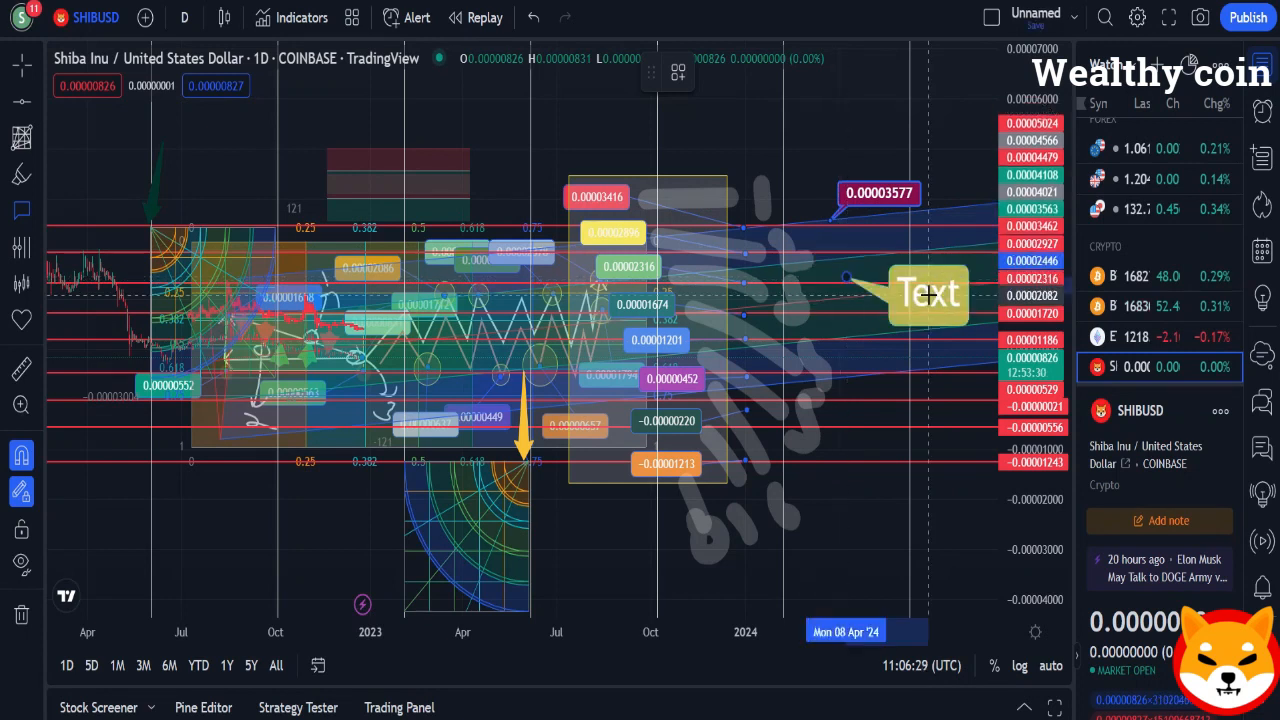
{"action": "left_click_drag", "start_coordinate": [928, 292], "coordinate": [892, 254]}
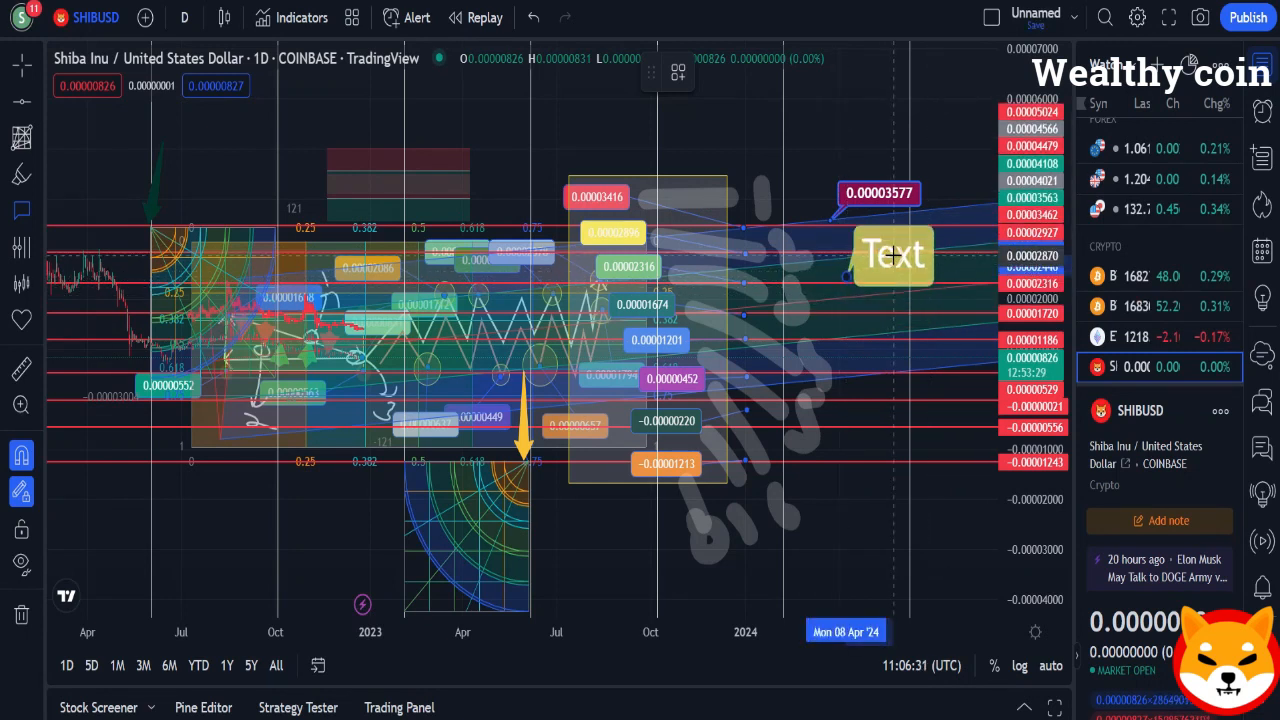
{"action": "double_click", "coordinate": [892, 256]}
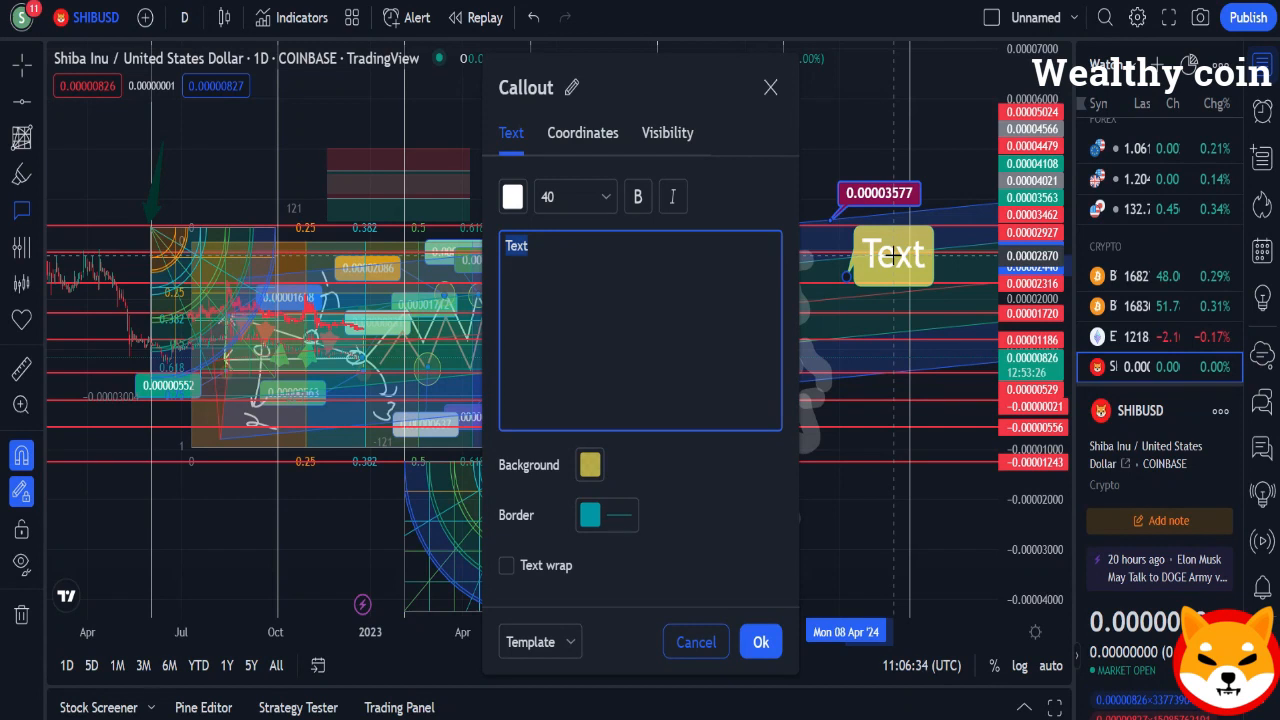
{"action": "type", "text": "up"}
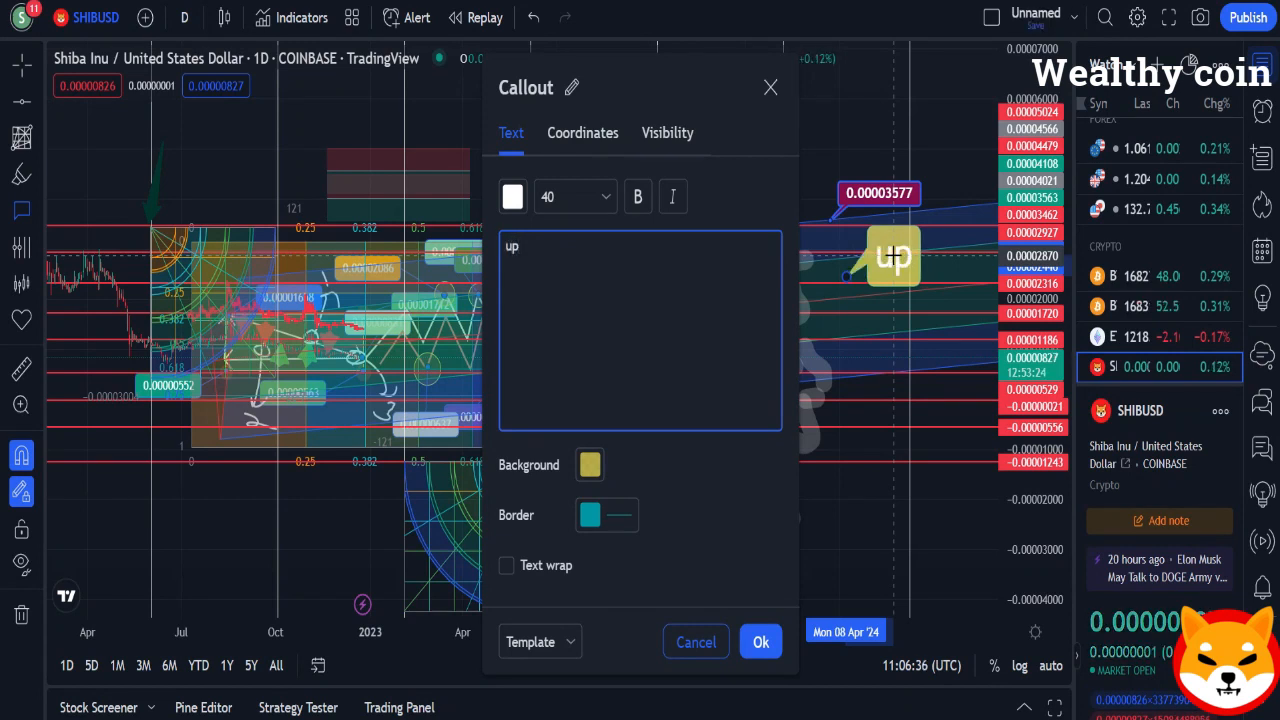
{"action": "left_click", "coordinate": [760, 640]}
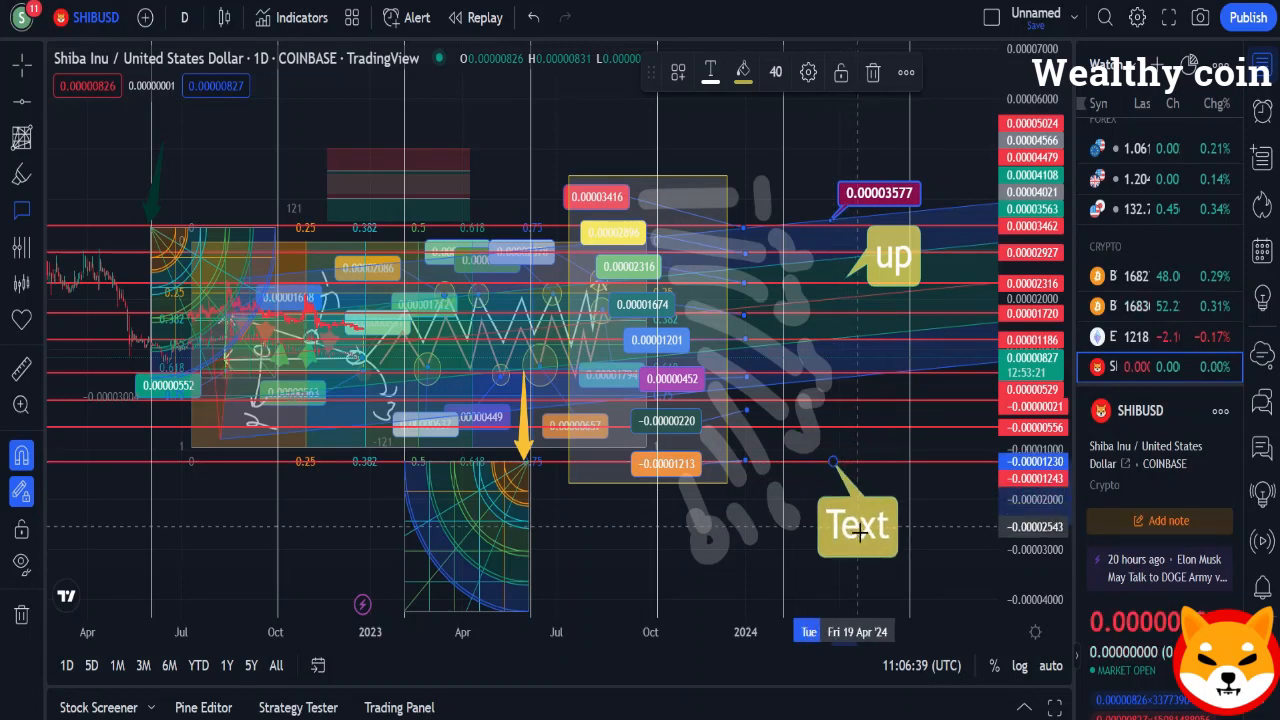
Add a second callout reading 'Don' and draw a white freehand line near the chart top
{"action": "double_click", "coordinate": [856, 528]}
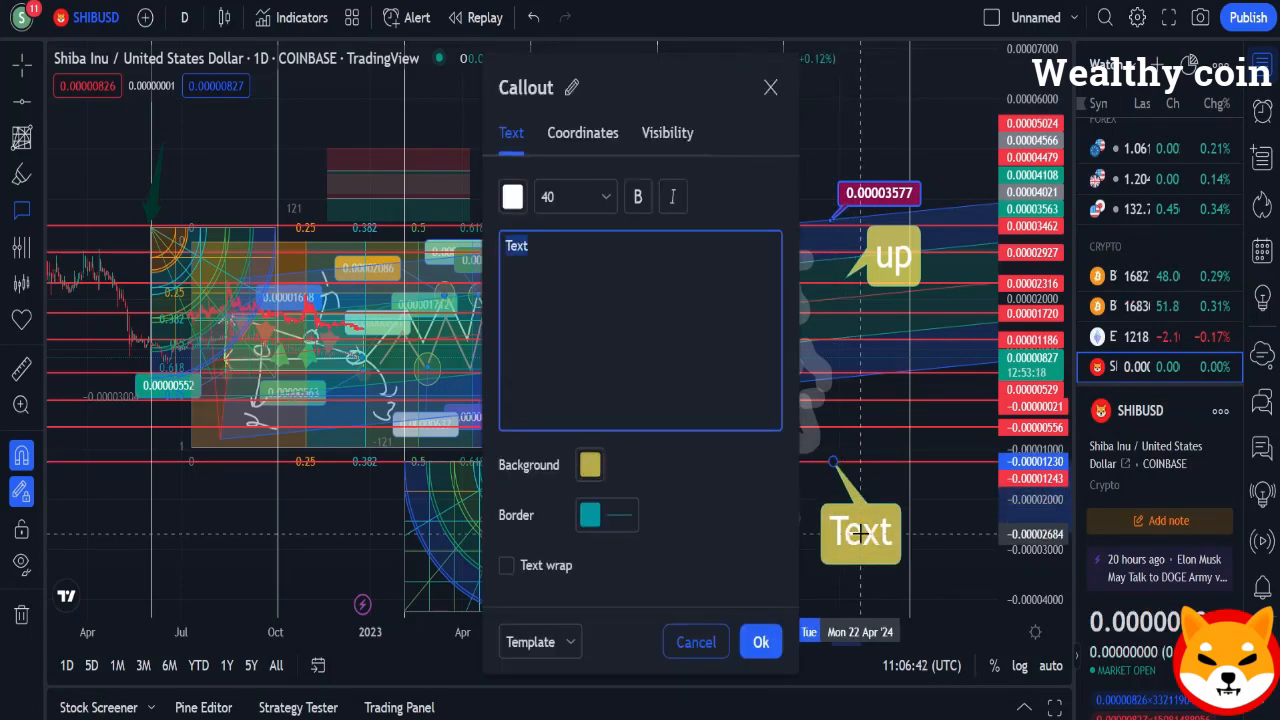
{"action": "type", "text": "Don"}
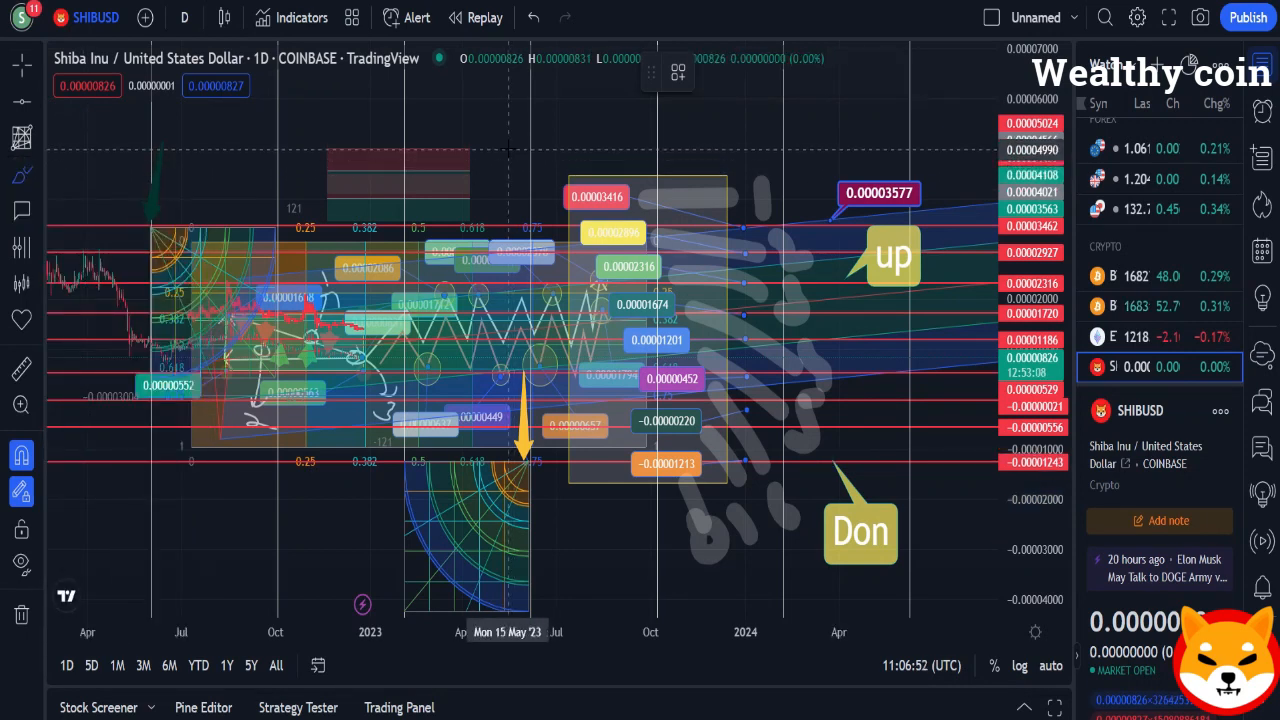
{"action": "left_click_drag", "start_coordinate": [520, 144], "coordinate": [830, 160]}
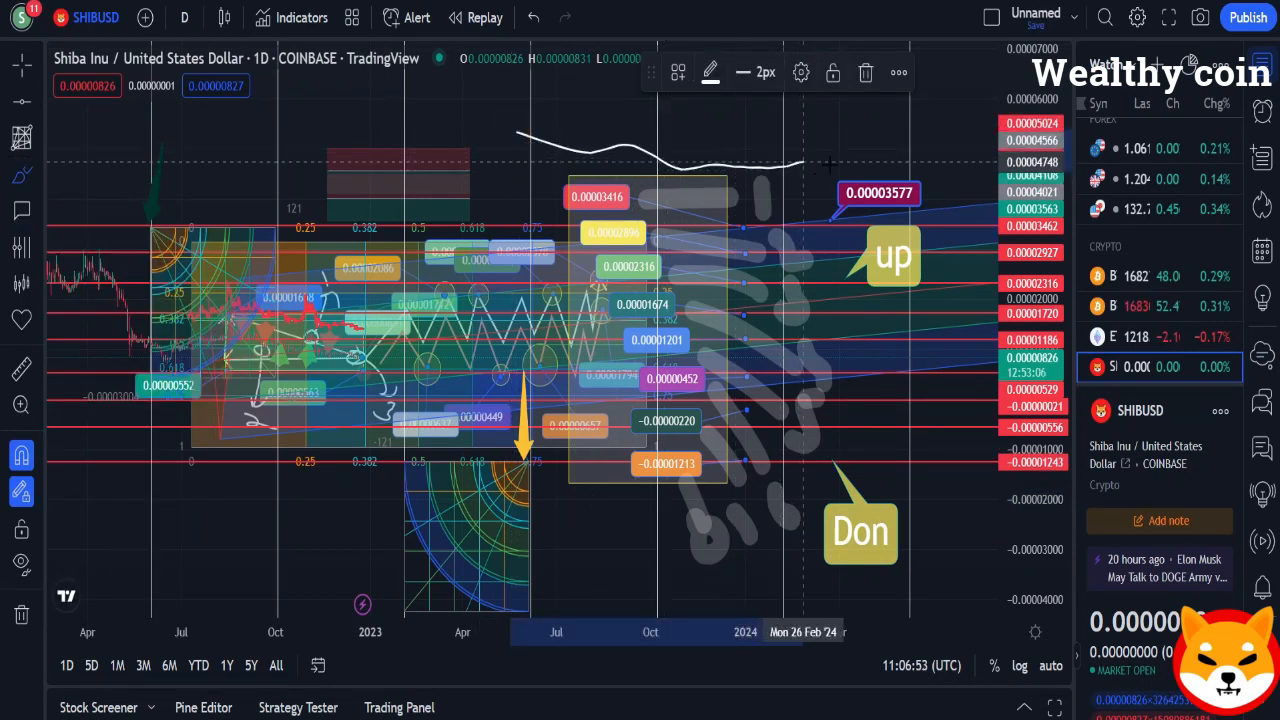